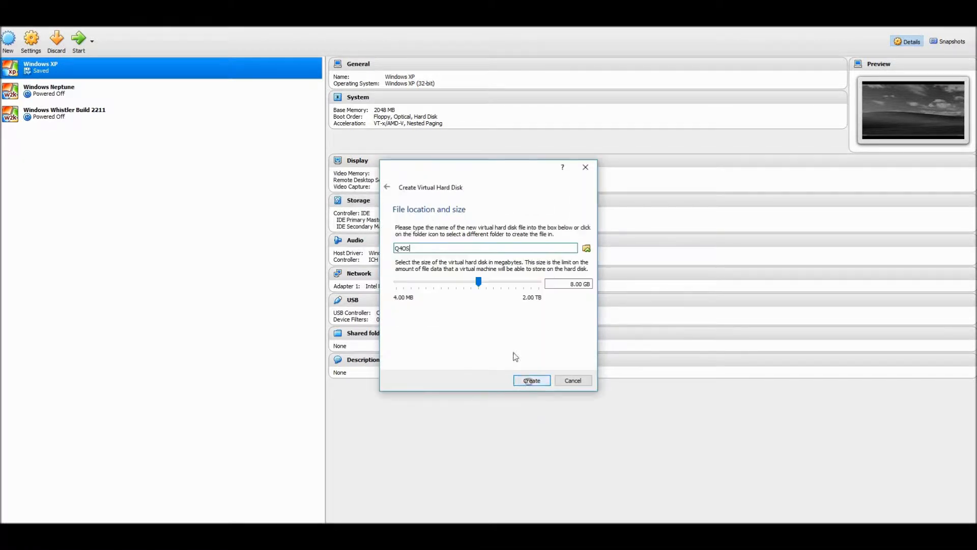
- Create the Q4OS virtual hard disk and start the new Q4OS virtual machine
left_click(531, 381)
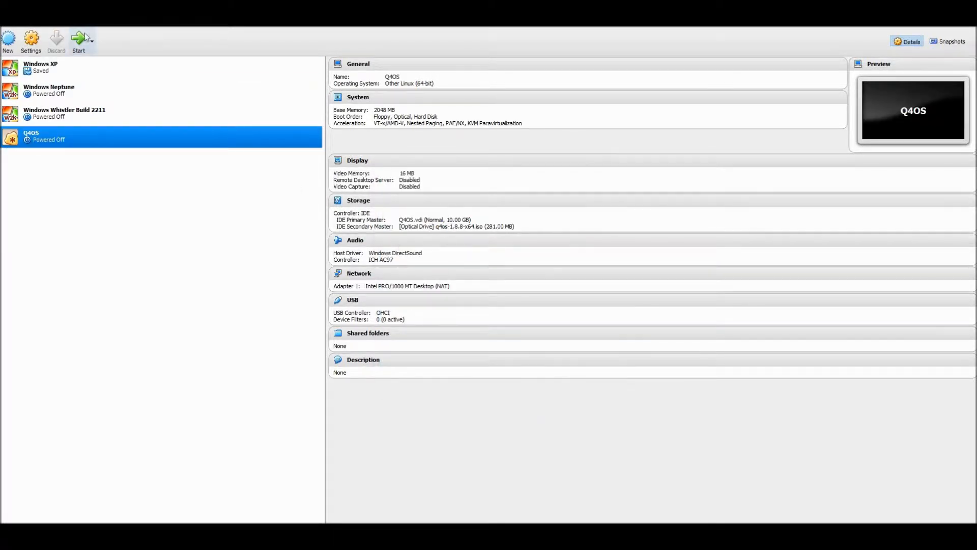
left_click(78, 40)
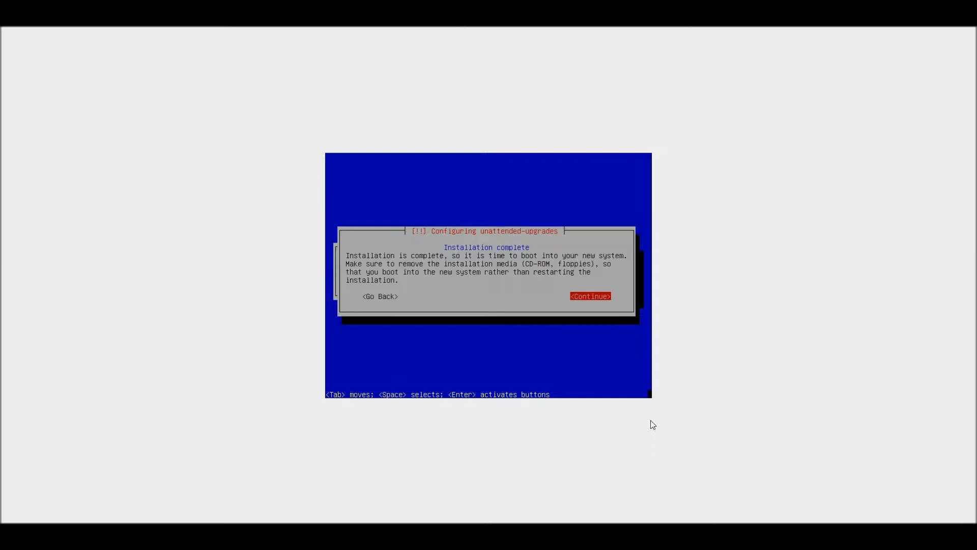
mouse_move(251, 178)
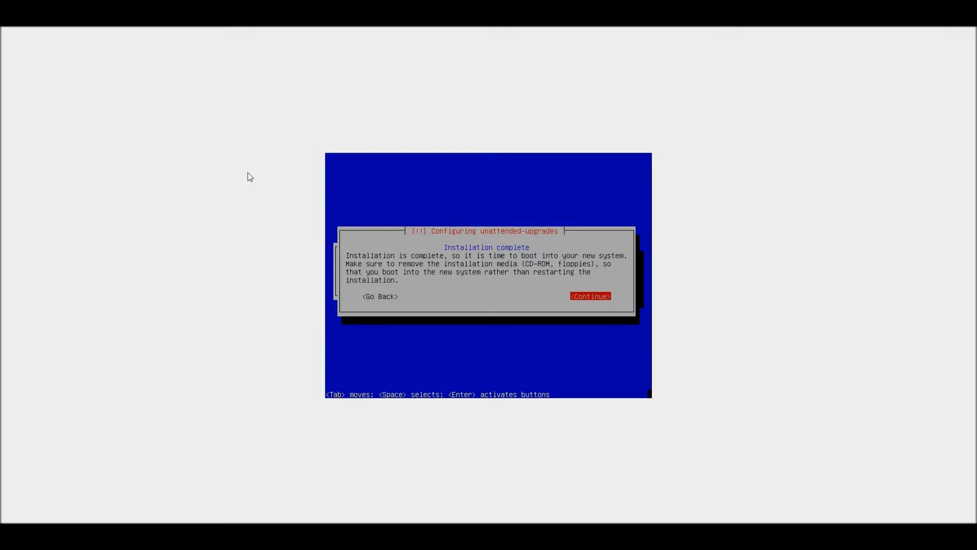
- Continue past the Installation complete screen to reboot into Q4OS
left_click(589, 296)
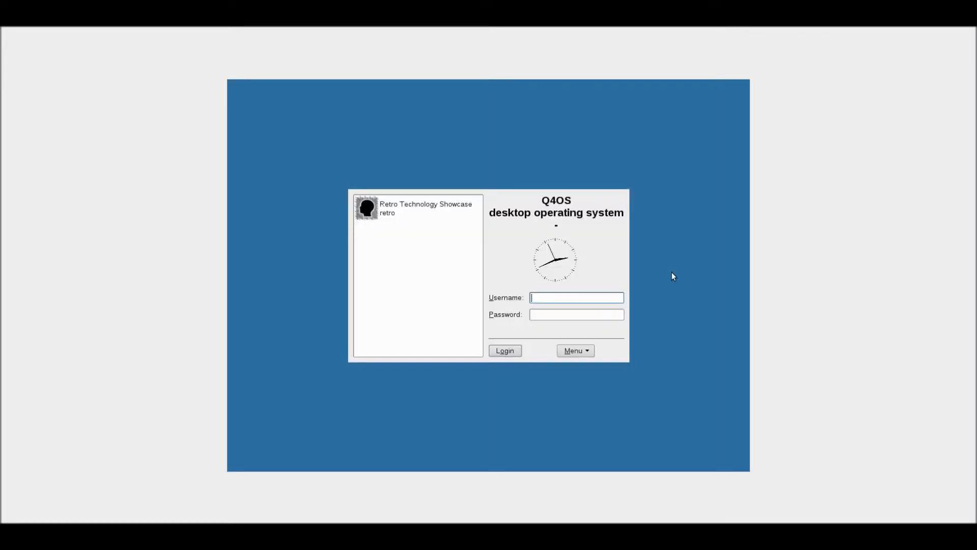
- Select the user account, enter its password, and log in to Q4OS
left_click(418, 208)
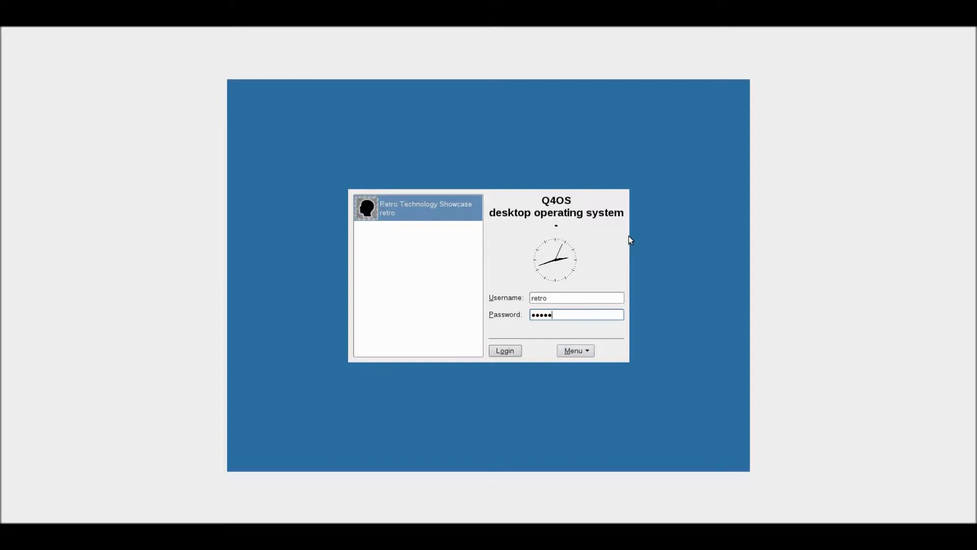
type("•")
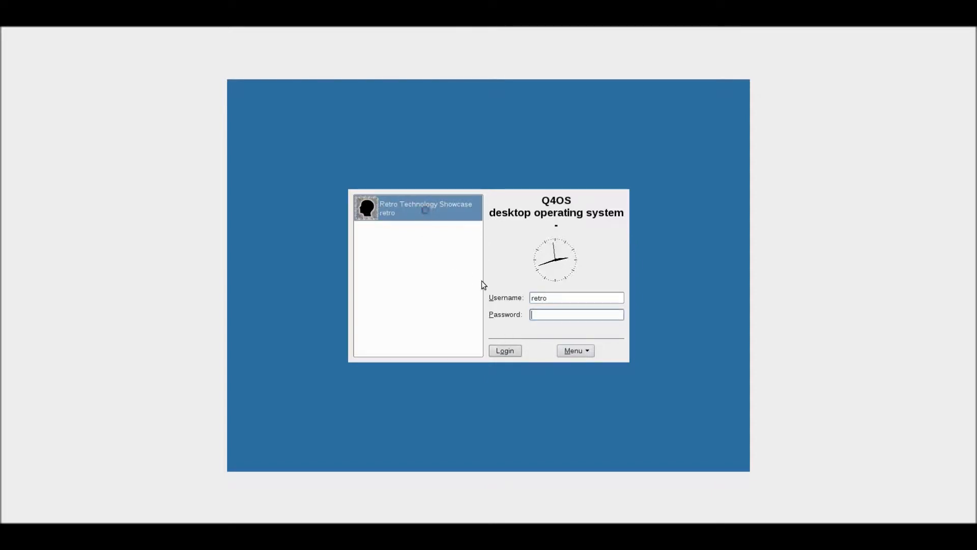
type("•")
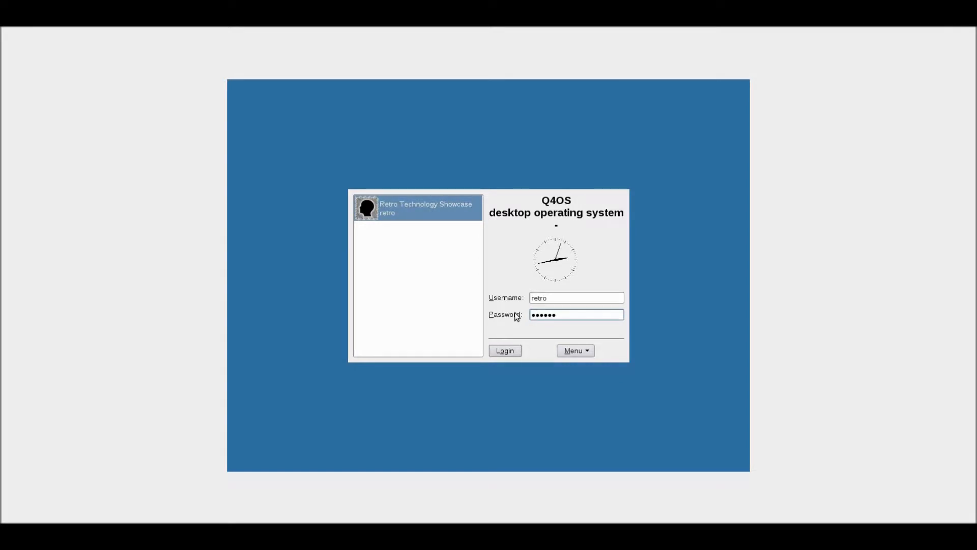
left_click(505, 350)
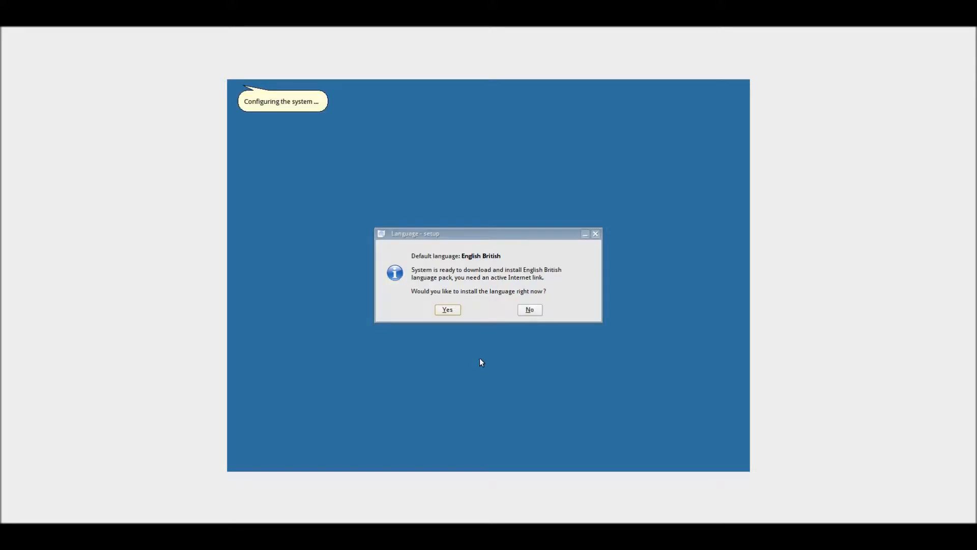
- Answer the British English language prompt and install the Full featured Desktop profile
left_click(447, 310)
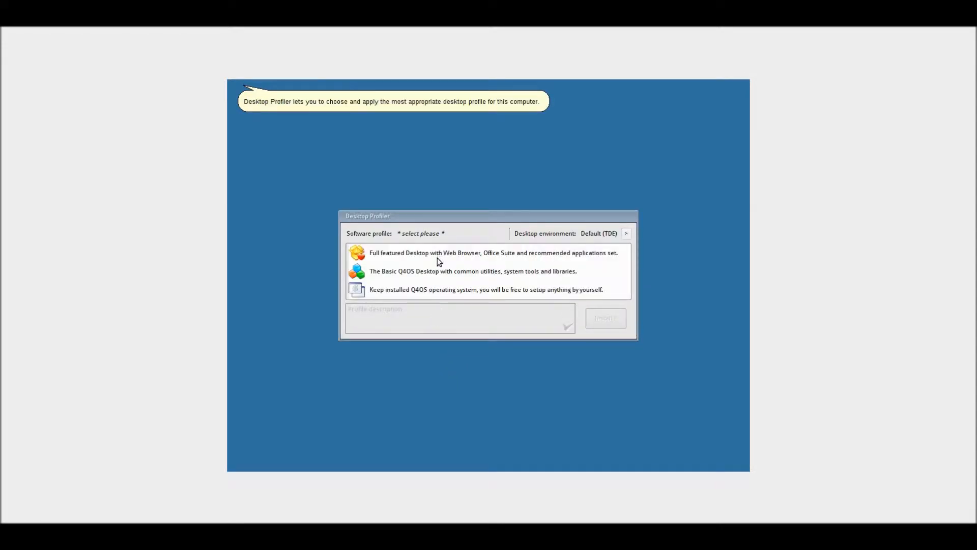
mouse_move(436, 253)
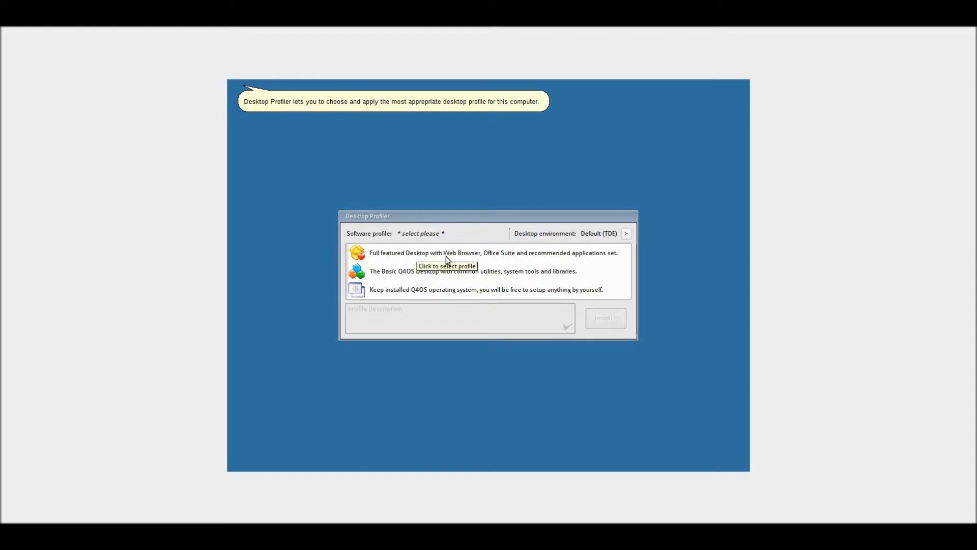
mouse_move(432, 258)
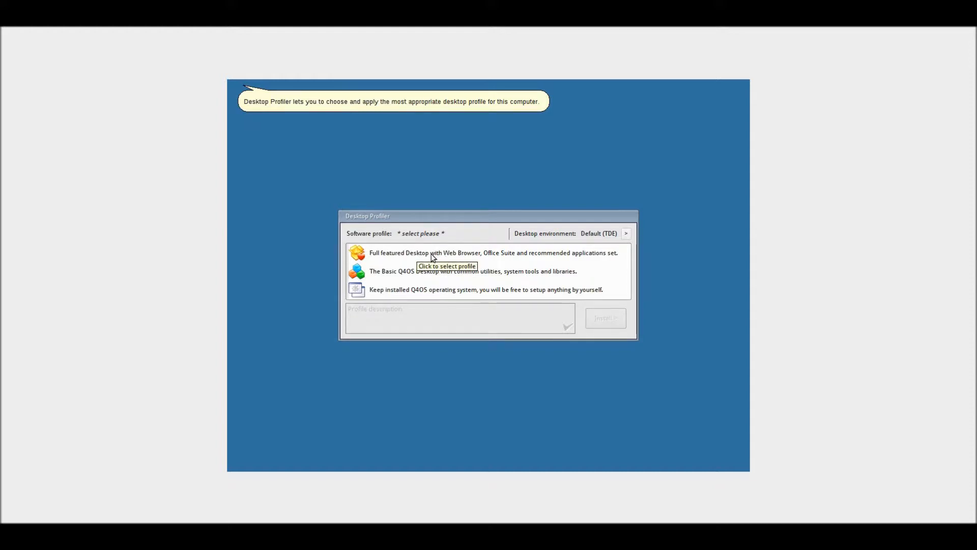
left_click(493, 253)
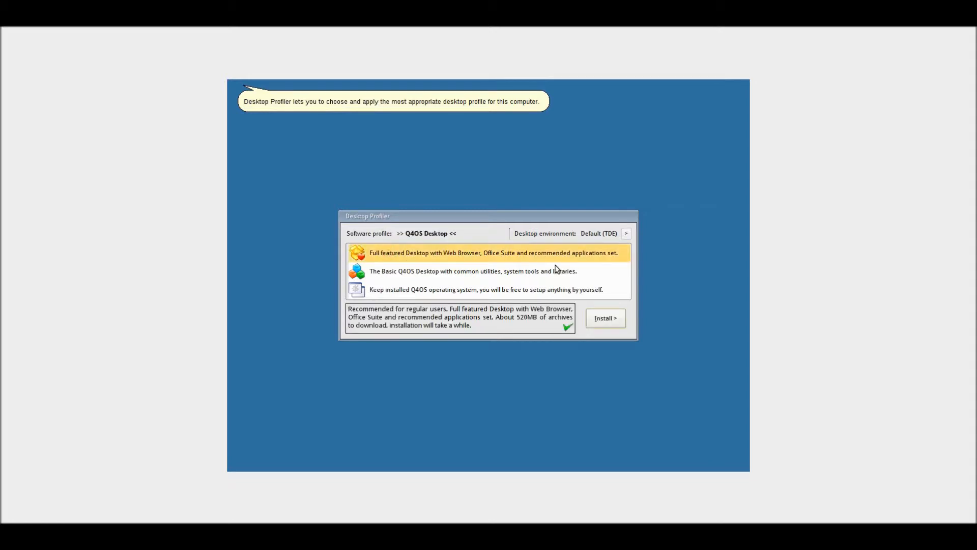
left_click(604, 317)
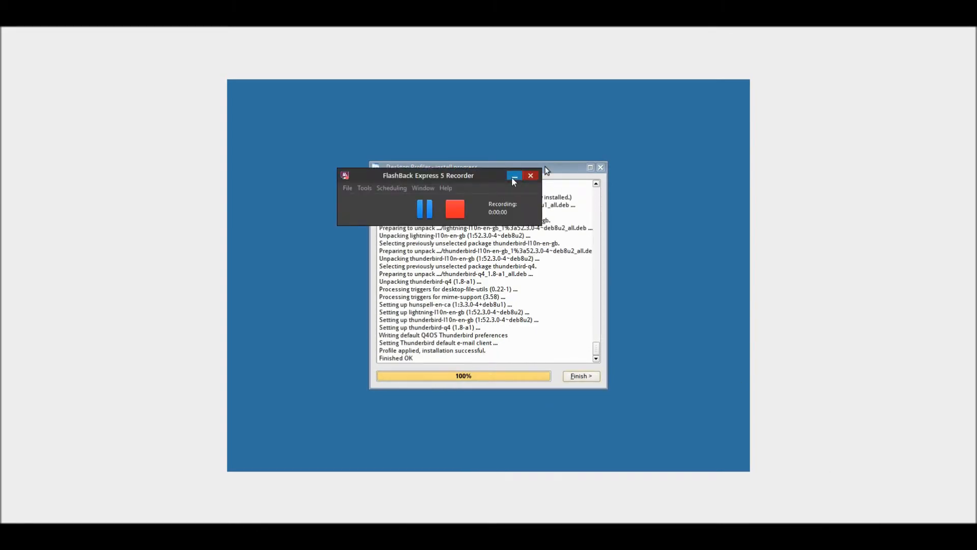
- Close the finished profile installation window and dismiss the setup finished message
left_click(513, 175)
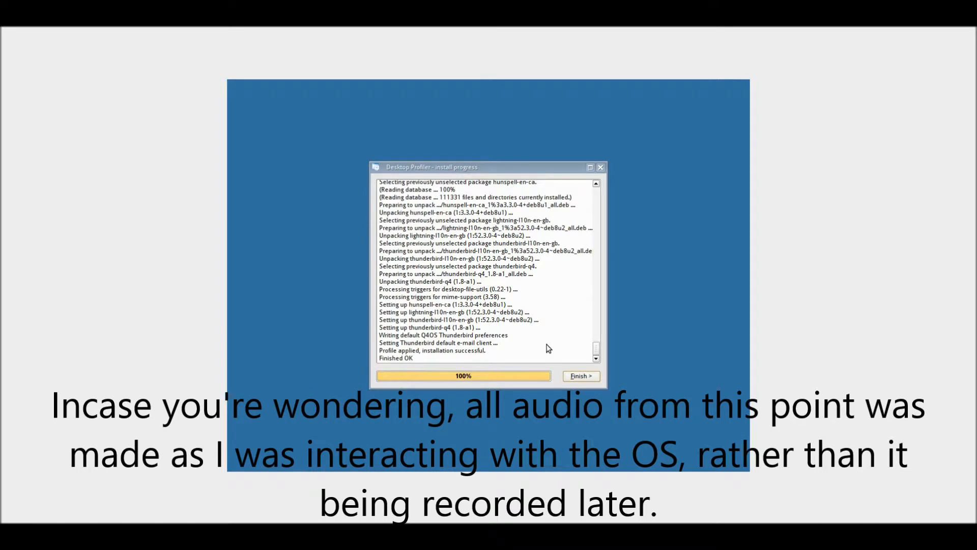
mouse_move(506, 200)
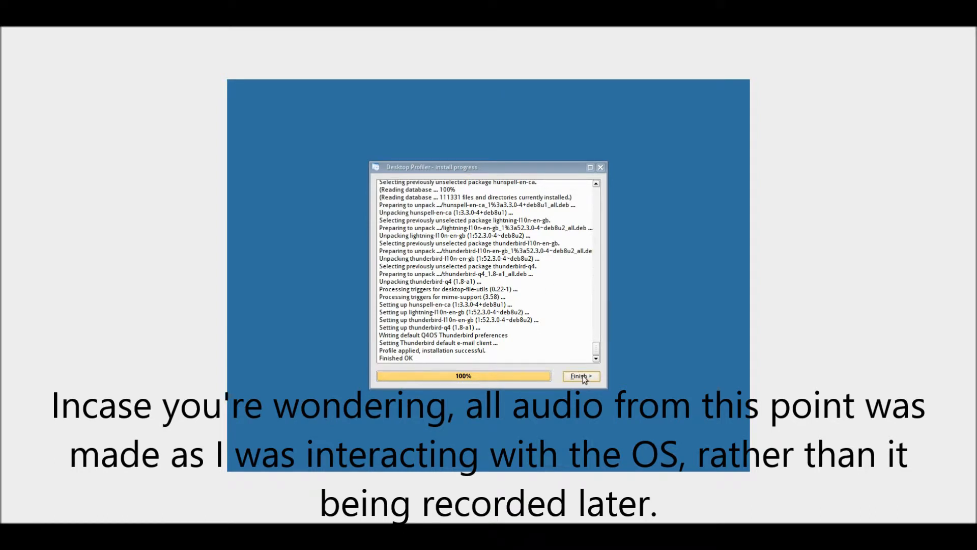
left_click(580, 376)
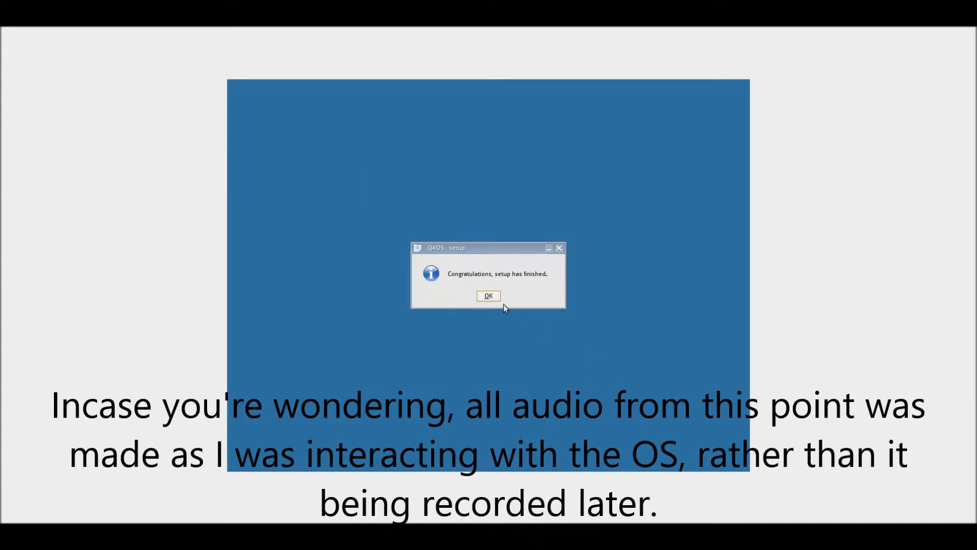
left_click(488, 295)
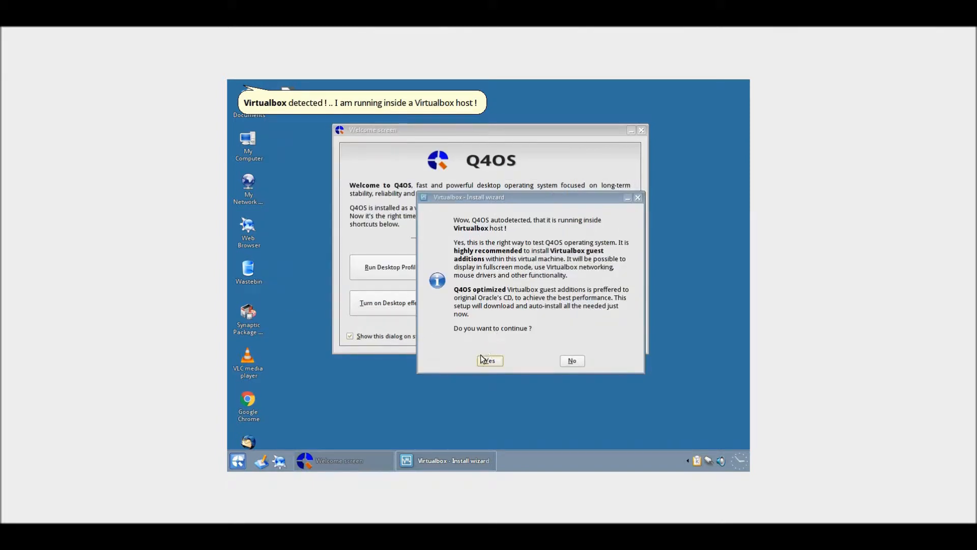
- Install the VirtualBox guest additions, then log out to load the new drivers
left_click(490, 360)
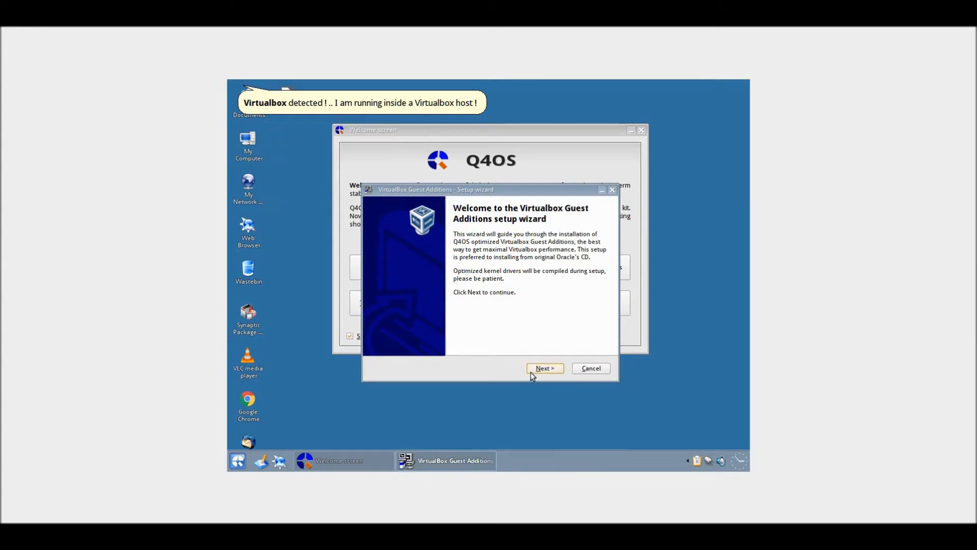
left_click(544, 367)
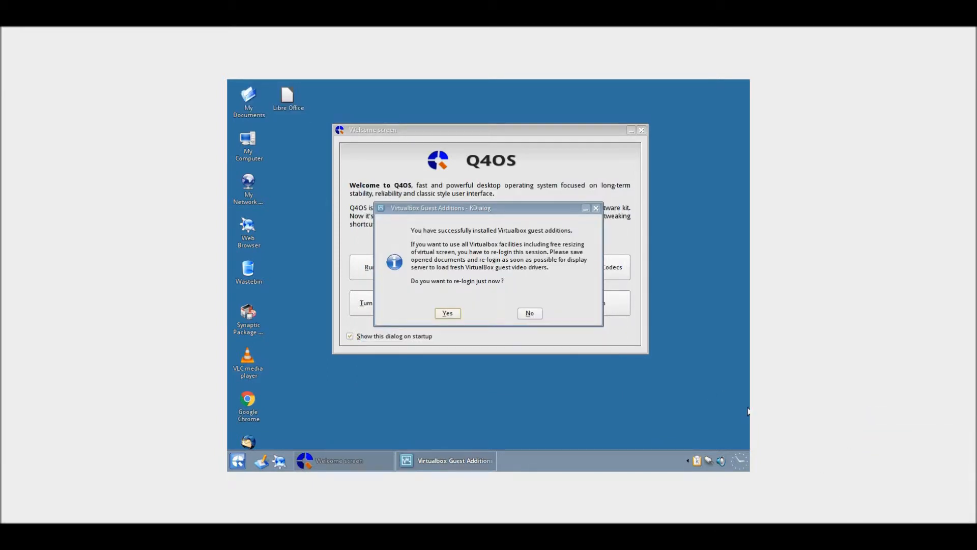
mouse_move(725, 461)
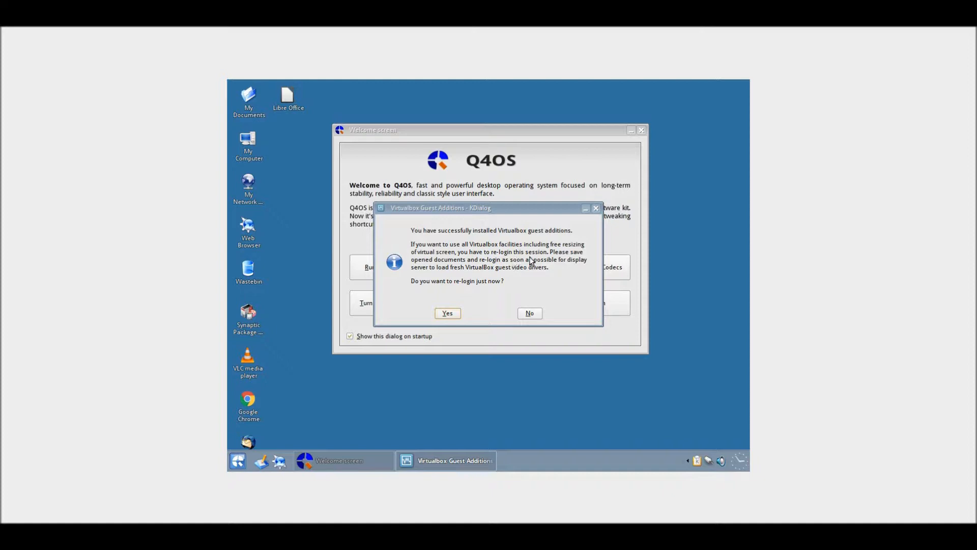
mouse_move(478, 286)
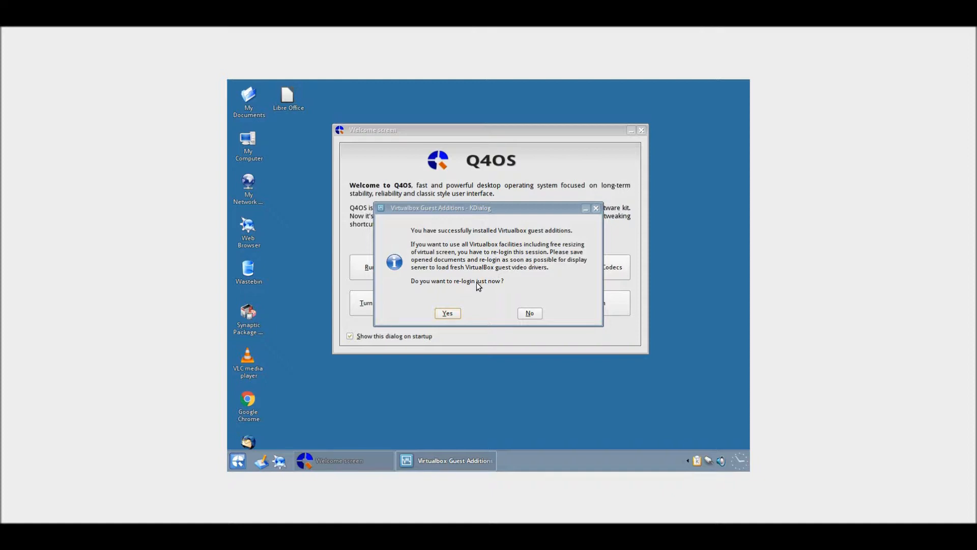
left_click(447, 313)
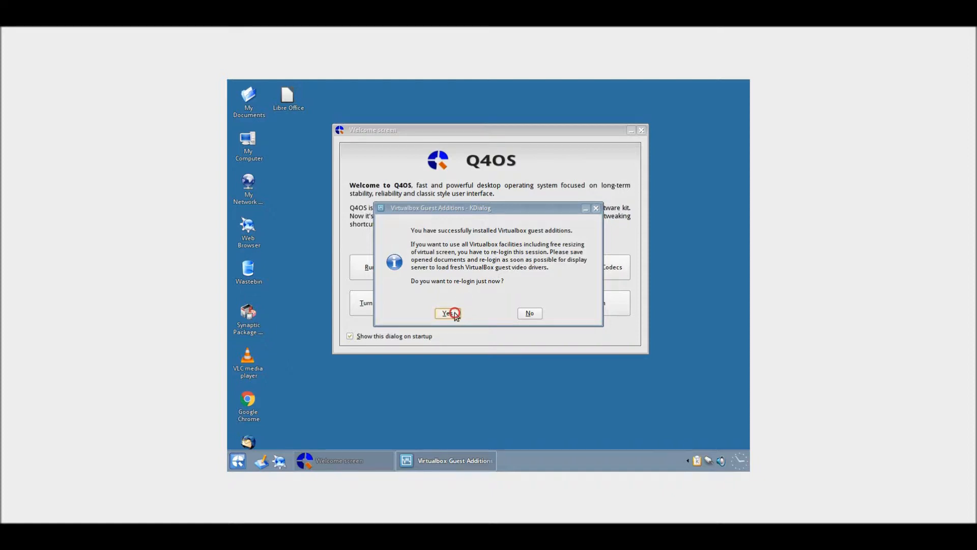
left_click(444, 313)
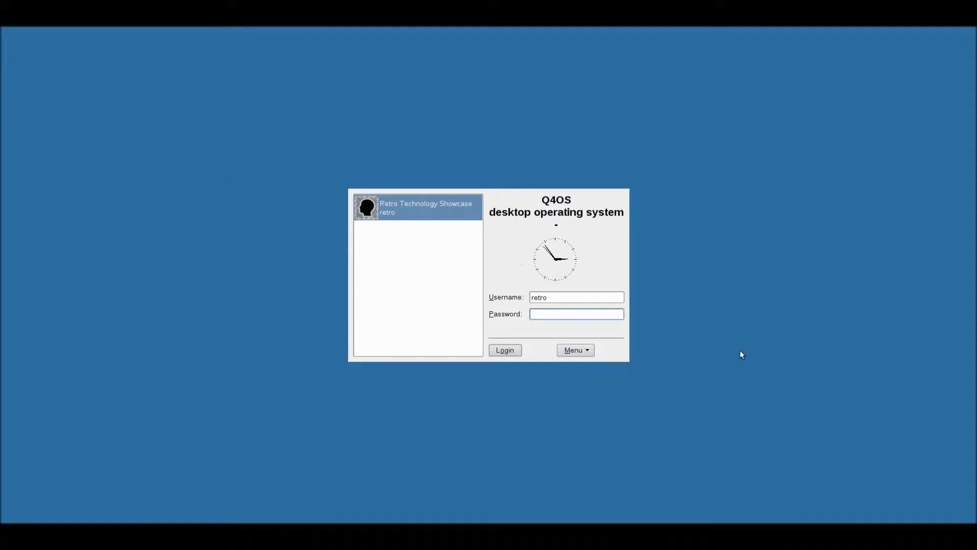
mouse_move(726, 447)
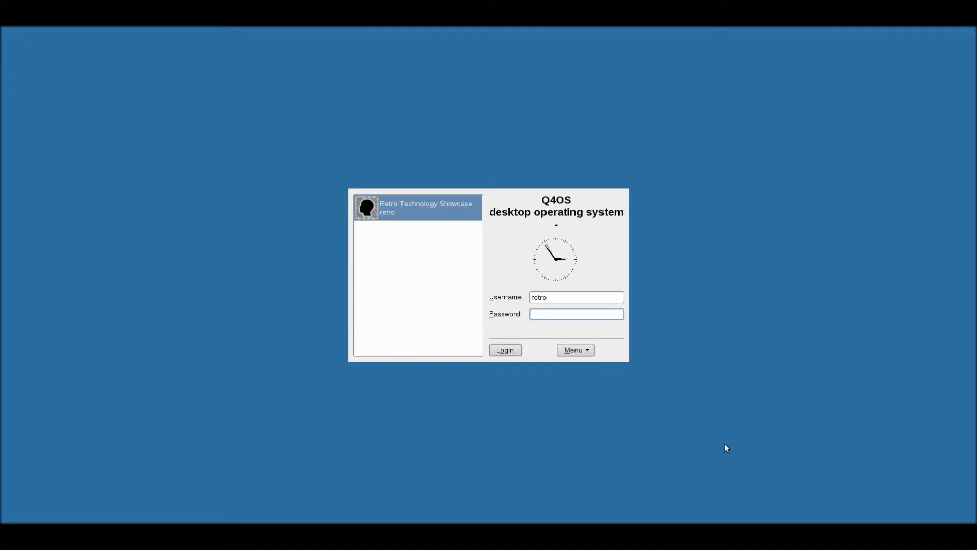
mouse_move(763, 447)
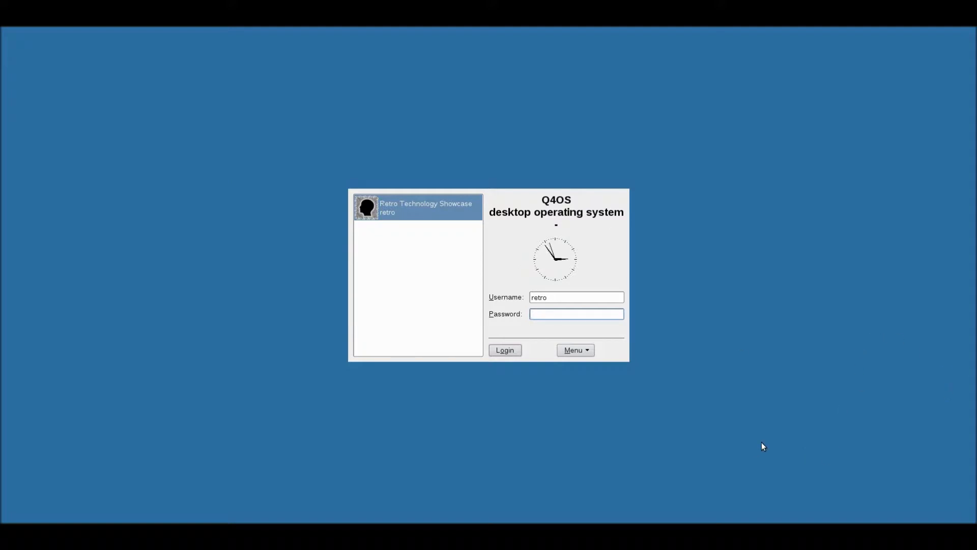
- Log back in to the full-screen Q4OS desktop
left_click(505, 350)
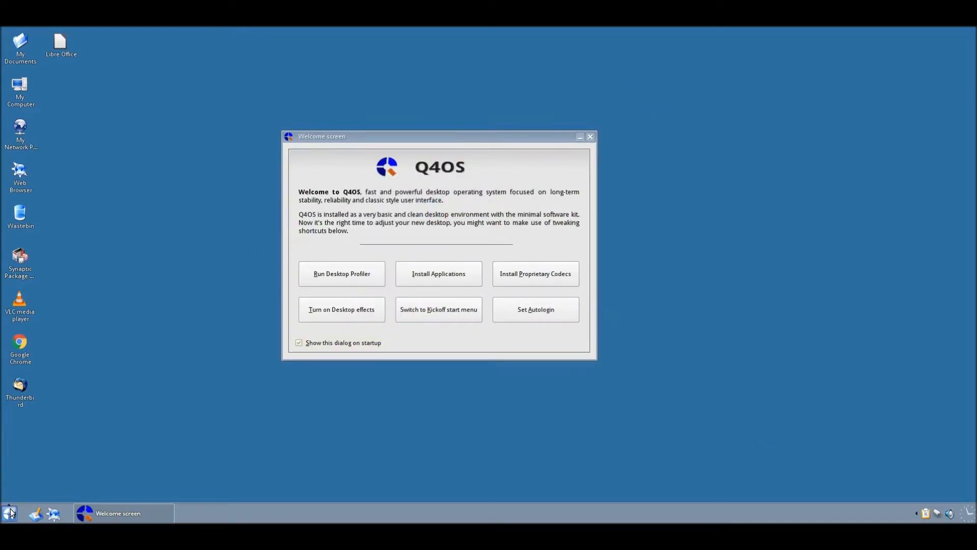
- Open the start menu and browse the full applications list
left_click(9, 513)
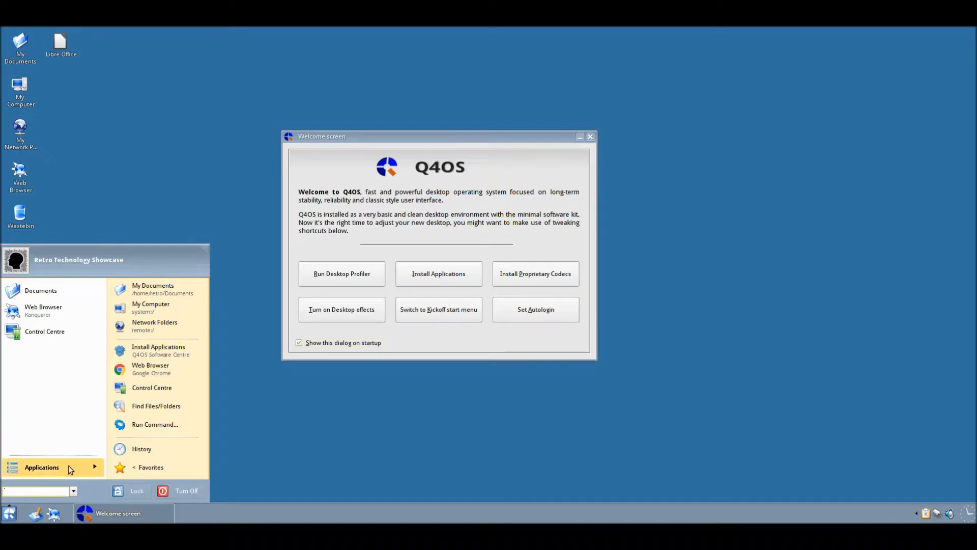
left_click(42, 467)
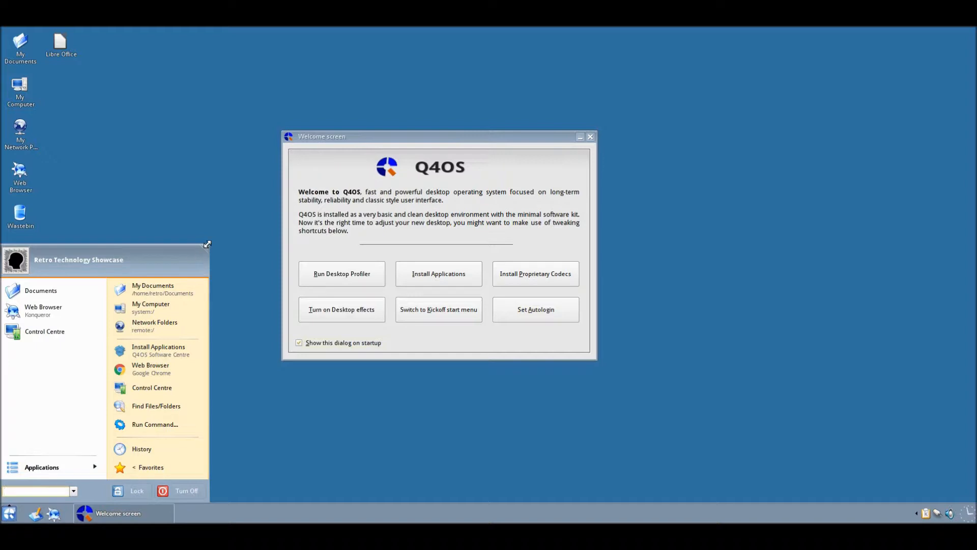
mouse_move(833, 508)
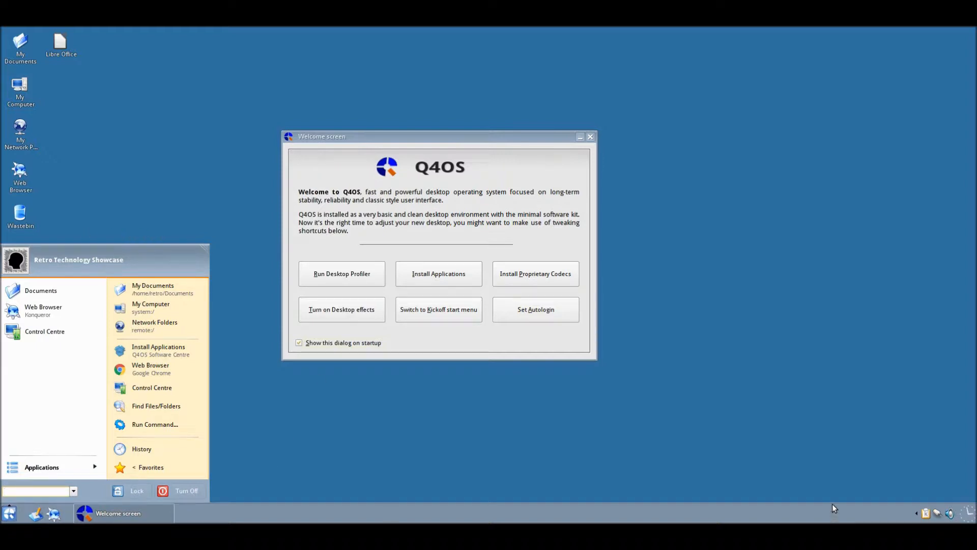
mouse_move(515, 157)
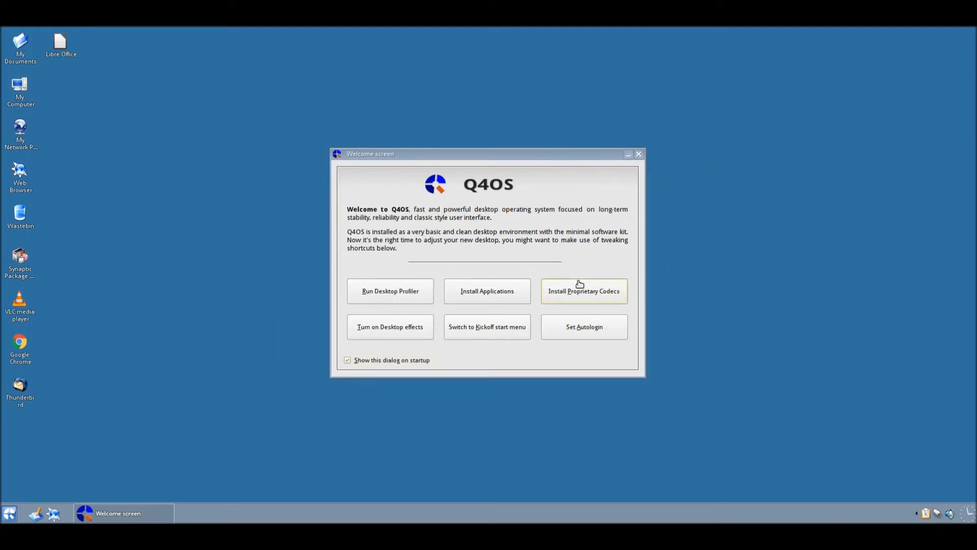
mouse_move(487, 305)
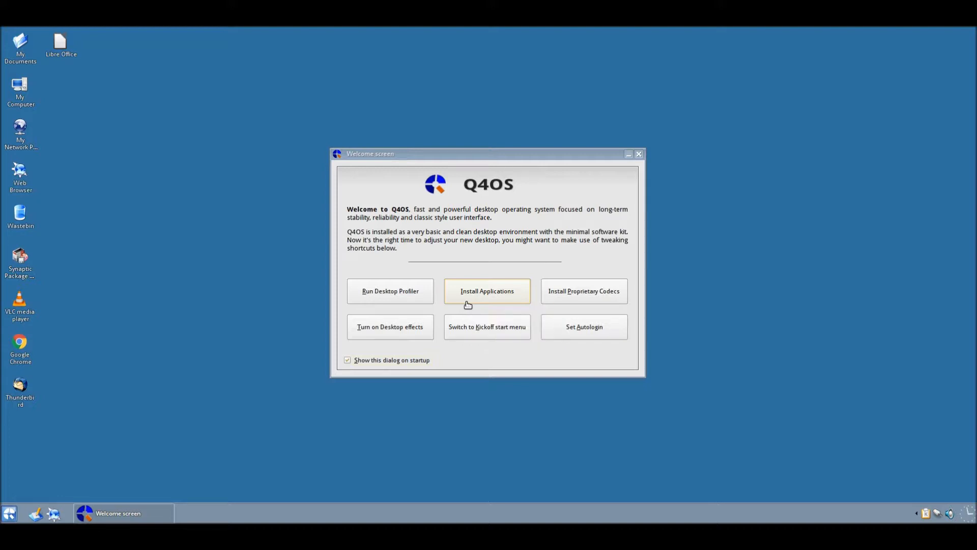
mouse_move(458, 324)
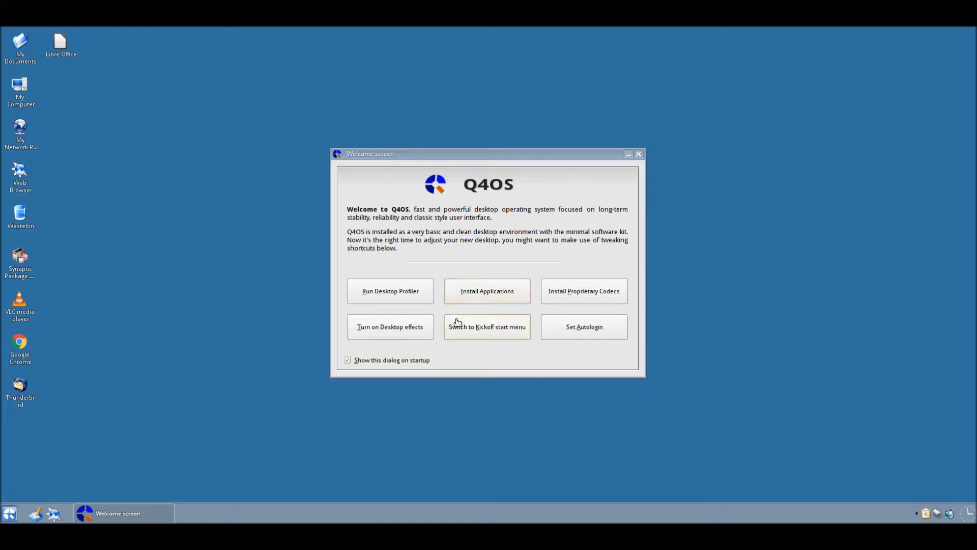
- Switch the start menu style to KickOff and confirm the change
left_click(486, 327)
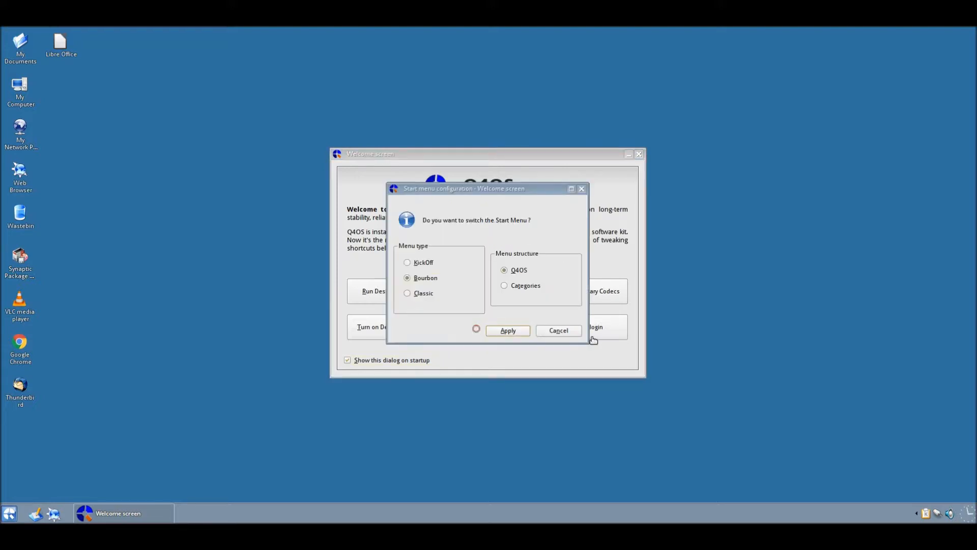
left_click(408, 263)
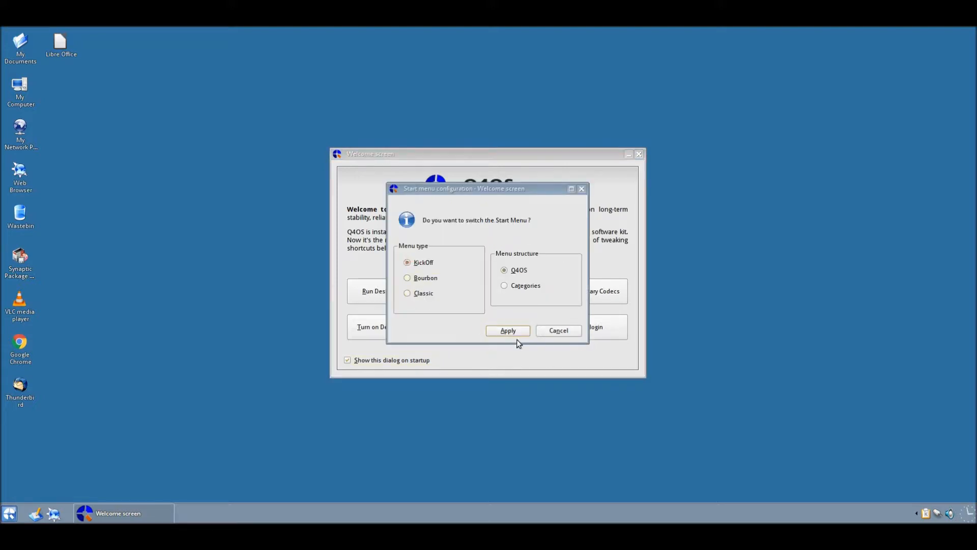
left_click(507, 330)
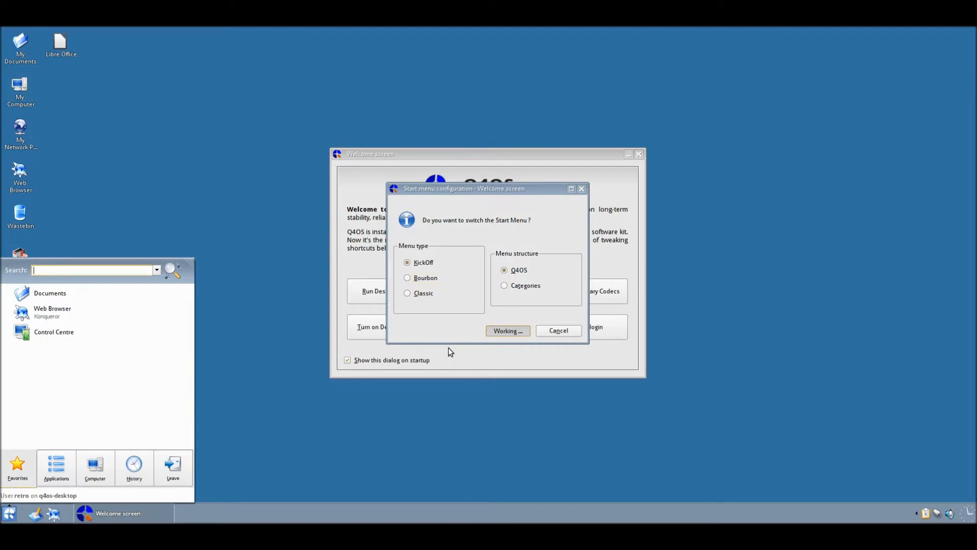
left_click(508, 330)
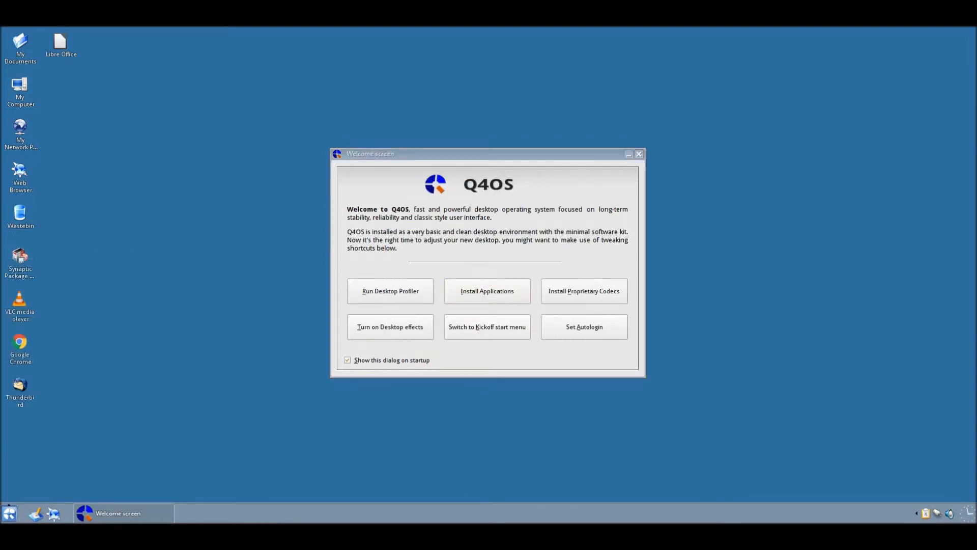
- Browse the KickOff menu's recent, applications, favourites and session tabs
left_click(9, 513)
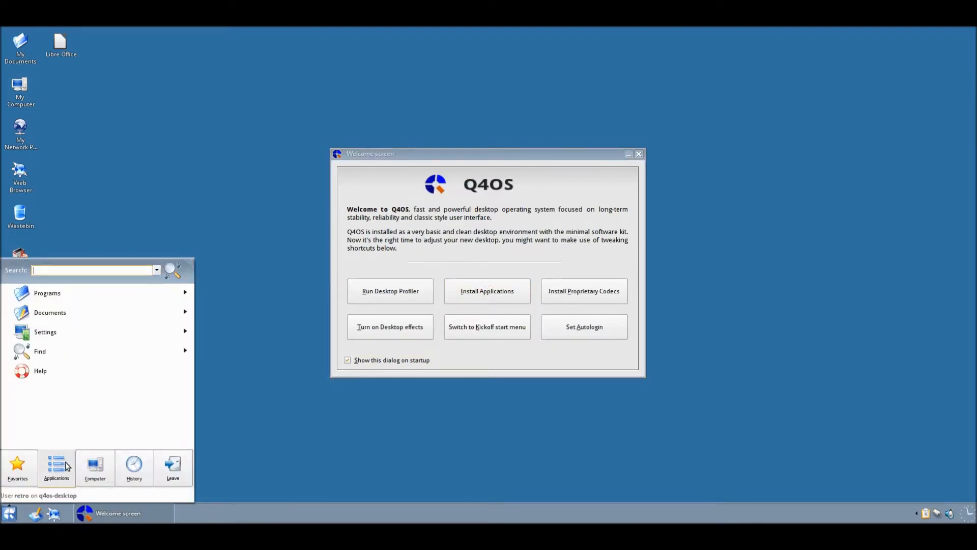
left_click(173, 467)
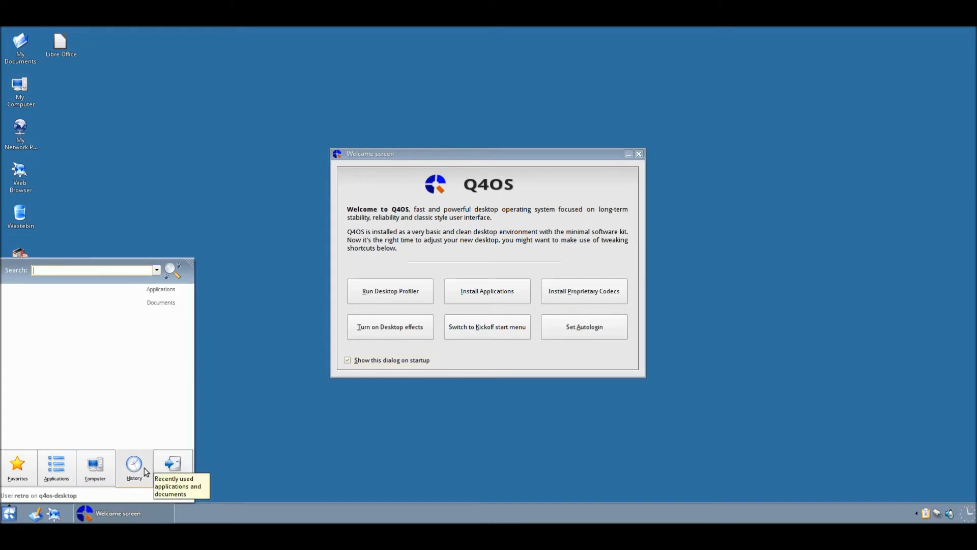
left_click(56, 467)
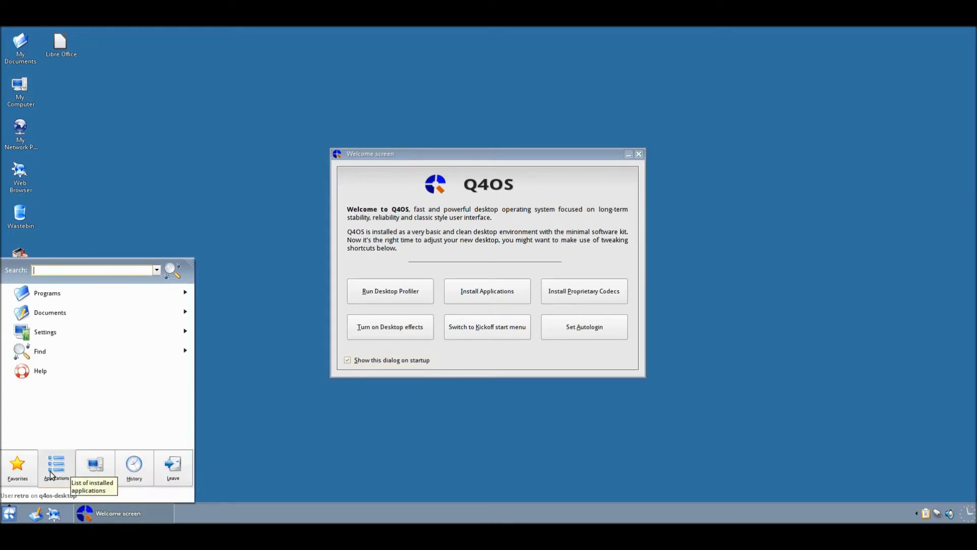
mouse_move(108, 315)
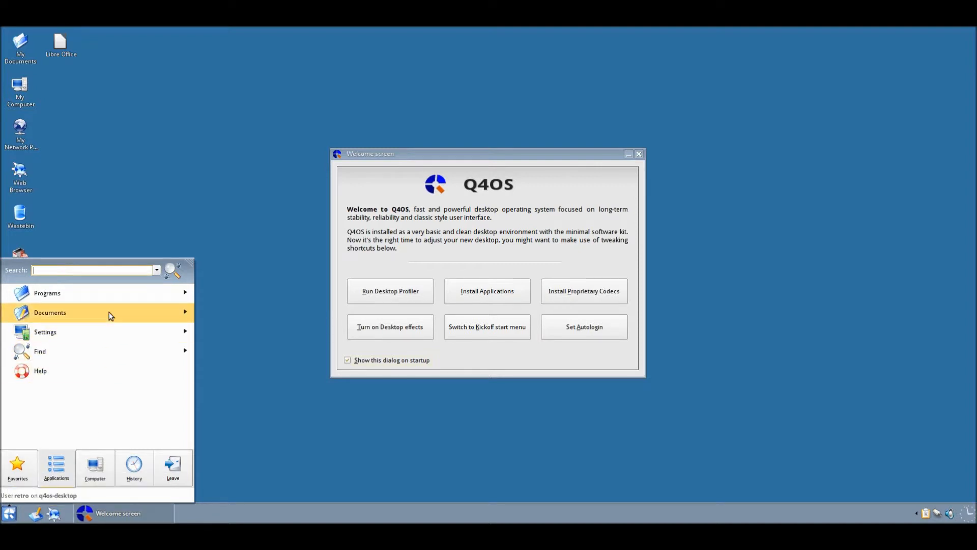
left_click(17, 467)
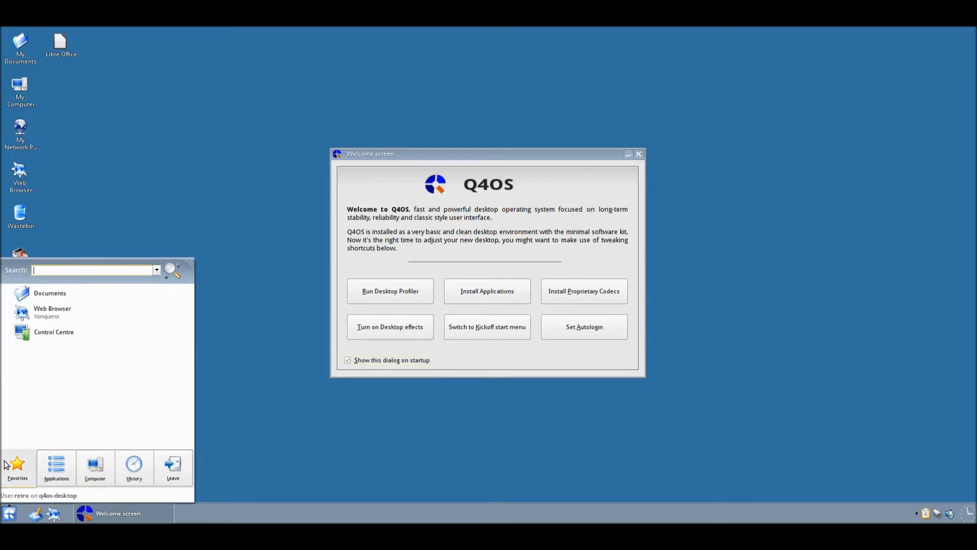
left_click(173, 468)
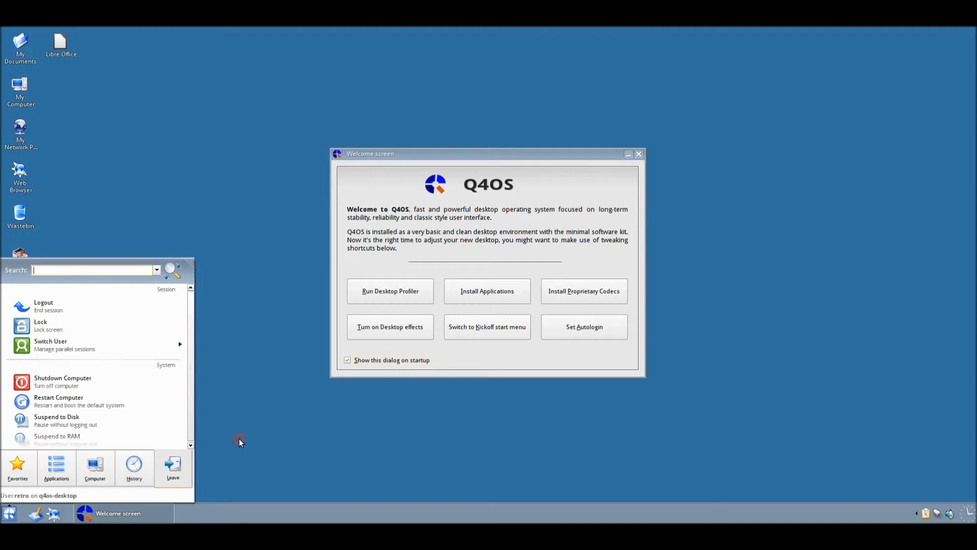
- Switch the start menu back to Classic style and try opening it
left_click(487, 326)
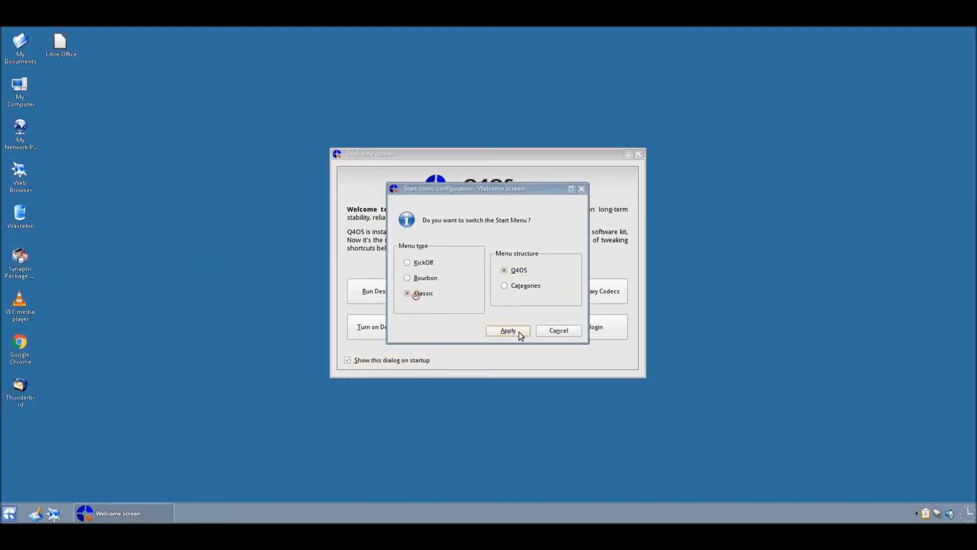
left_click(507, 331)
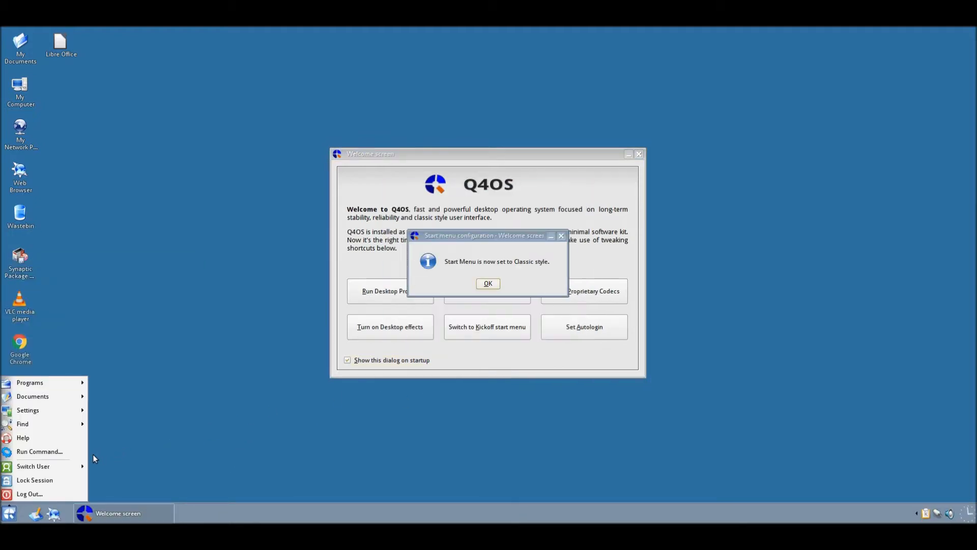
left_click(487, 283)
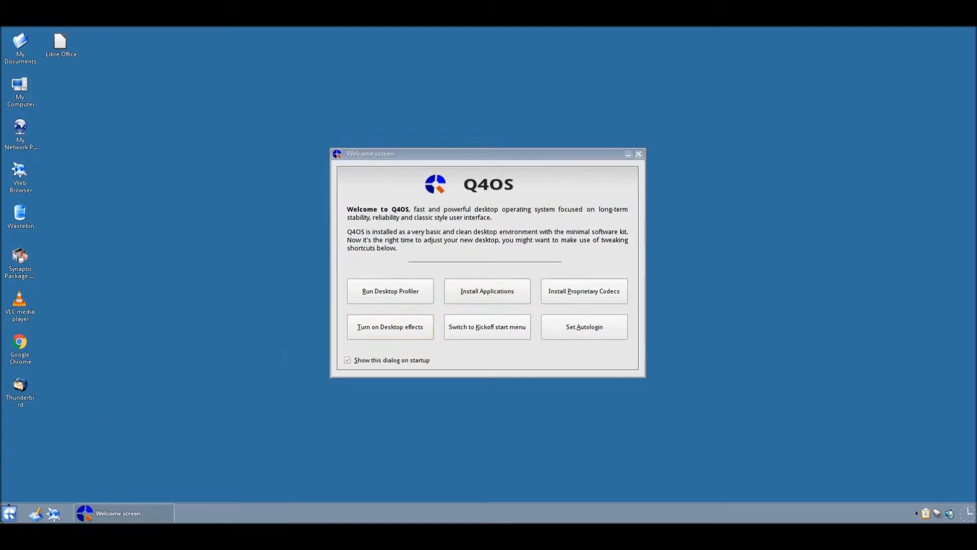
left_click(9, 514)
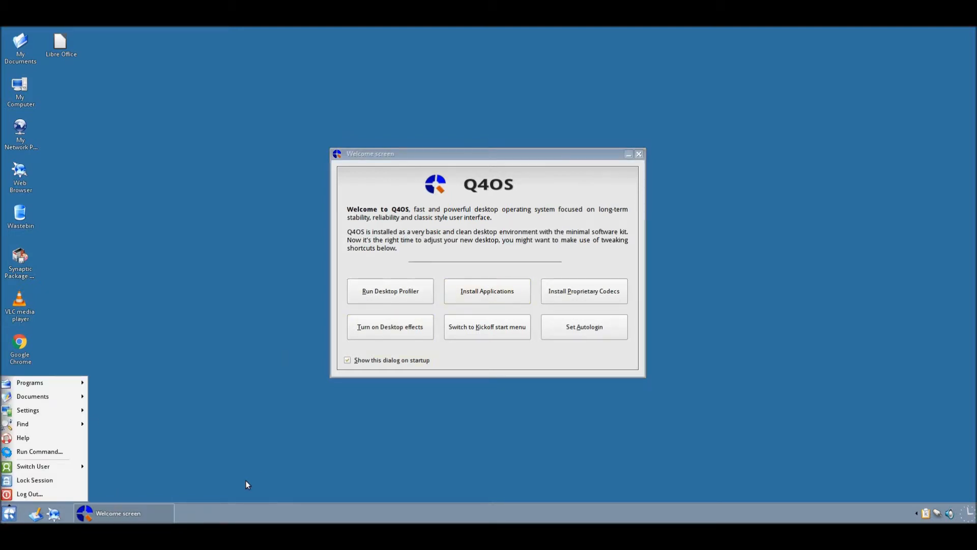
mouse_move(105, 379)
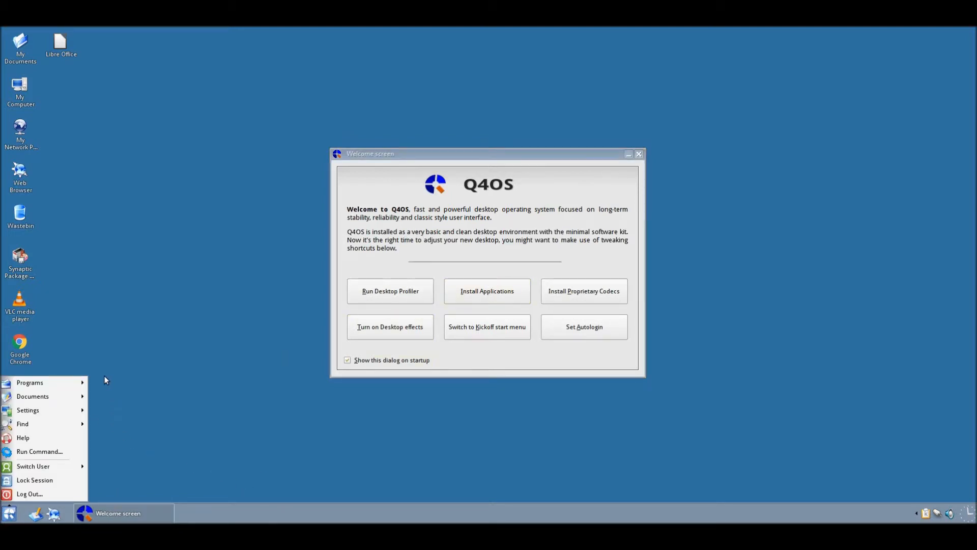
mouse_move(44, 451)
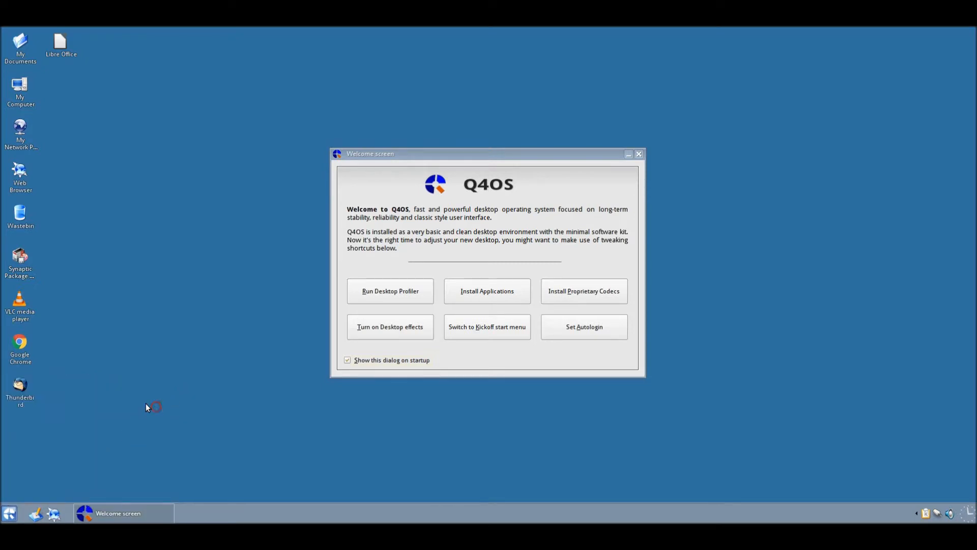
left_click(9, 513)
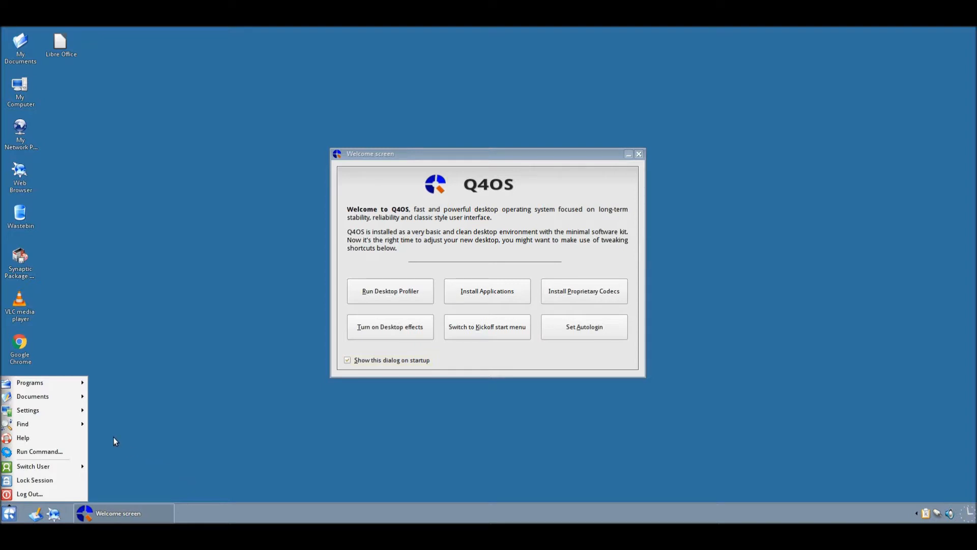
mouse_move(128, 470)
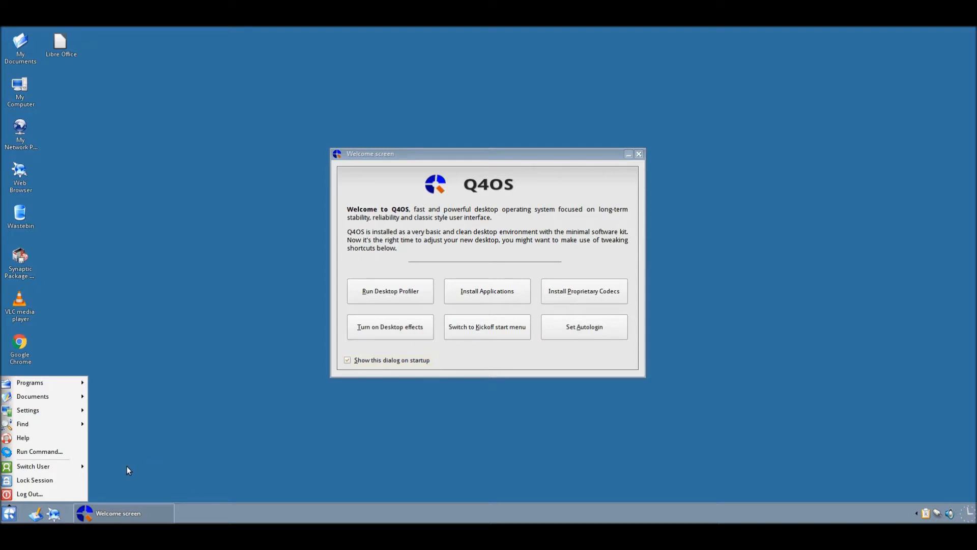
left_click(487, 326)
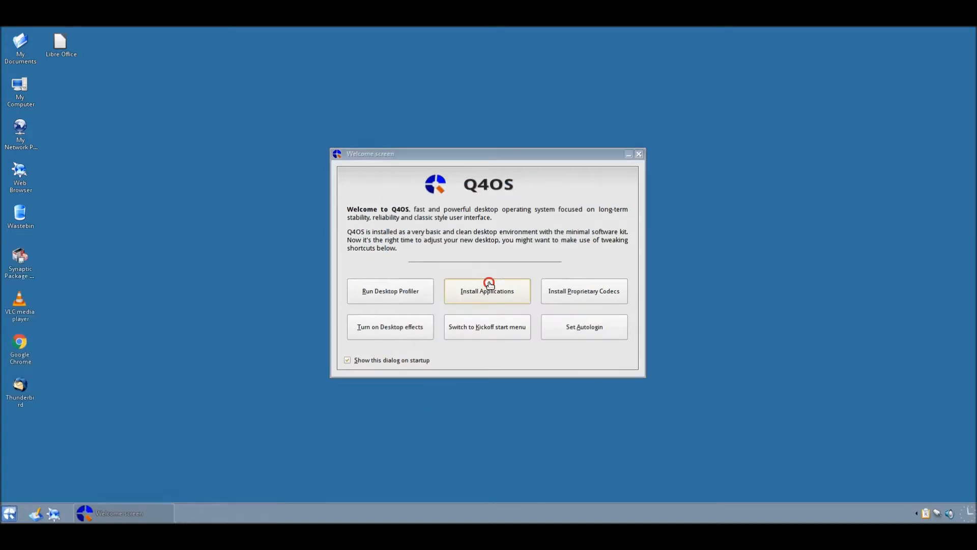
left_click(8, 513)
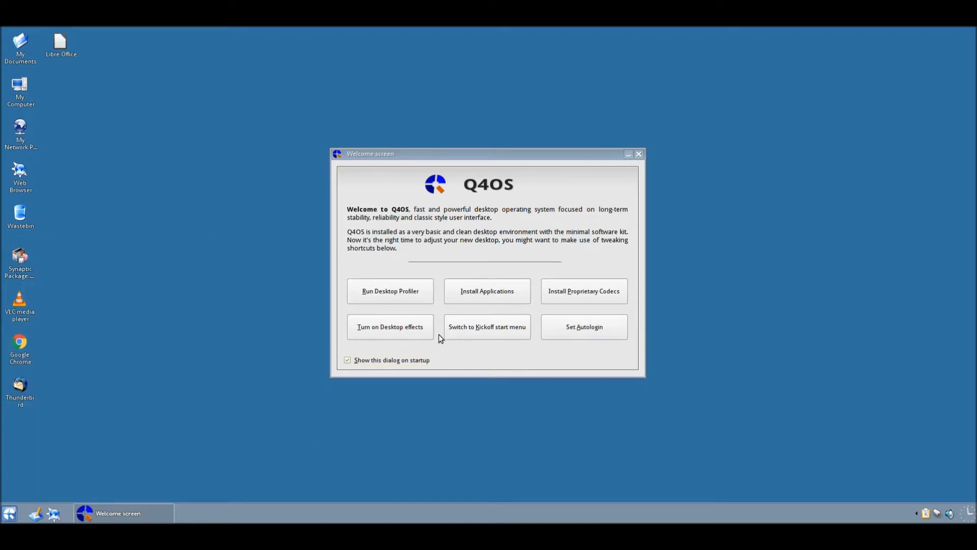
left_click(390, 291)
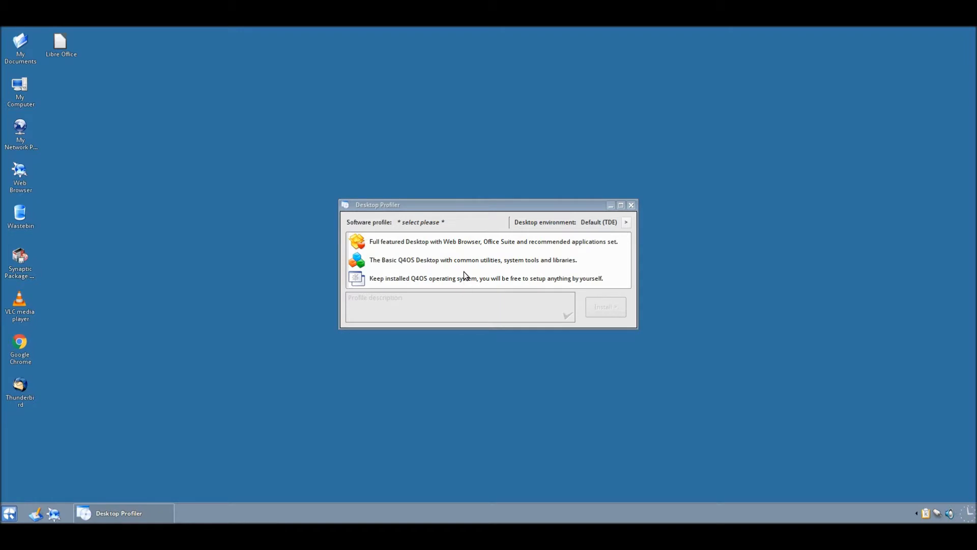
mouse_move(462, 274)
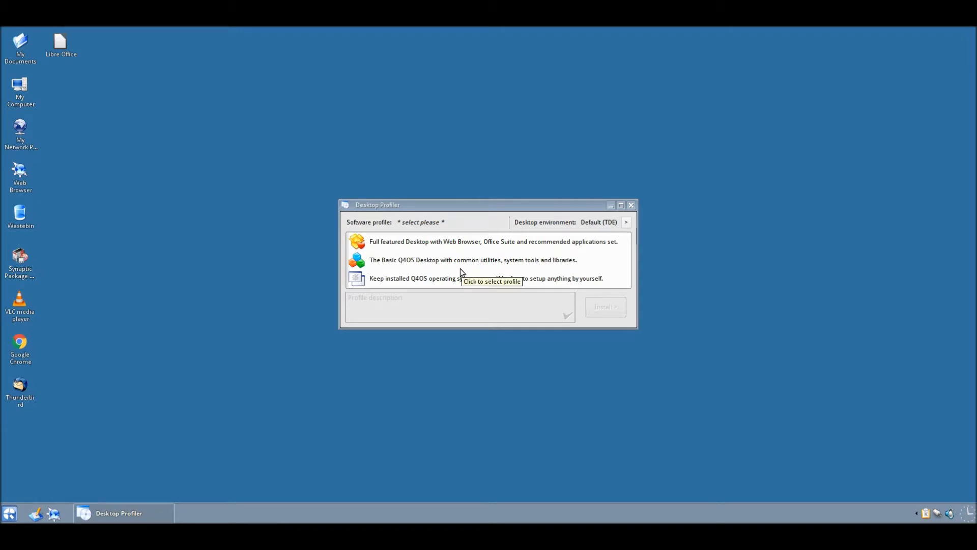
mouse_move(609, 226)
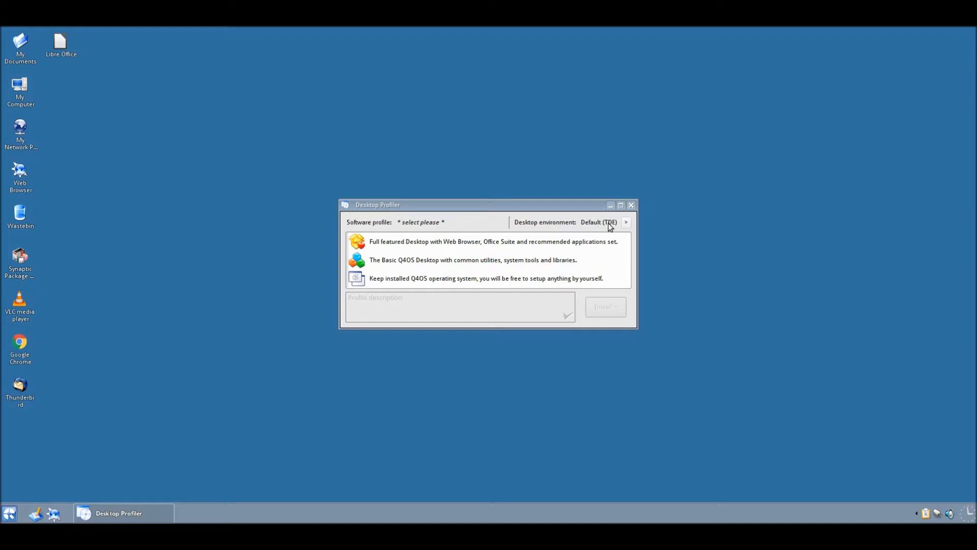
left_click(625, 222)
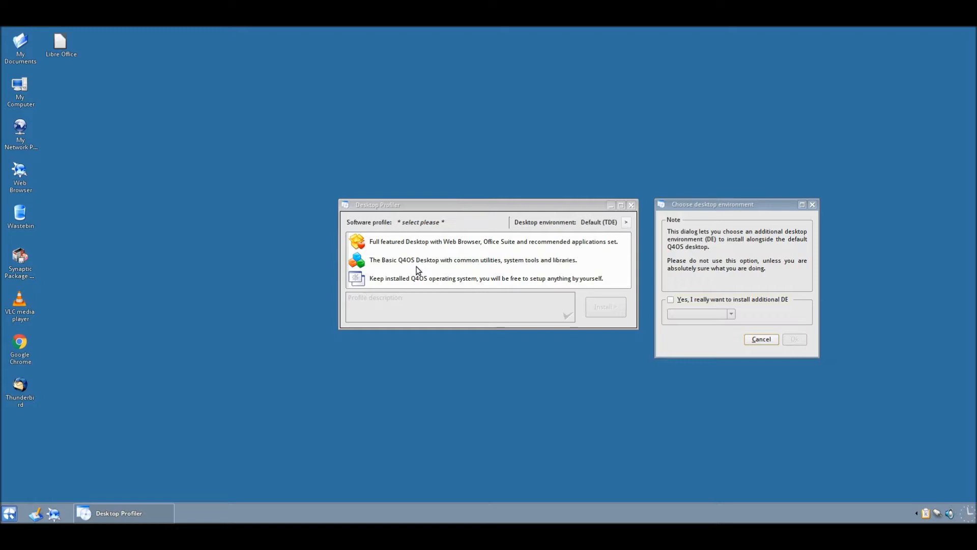
mouse_move(491, 230)
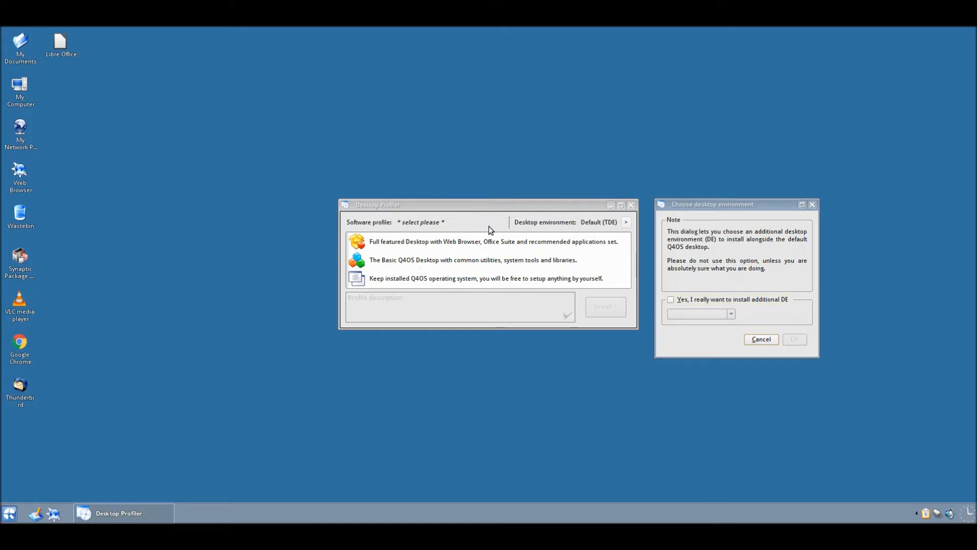
mouse_move(595, 194)
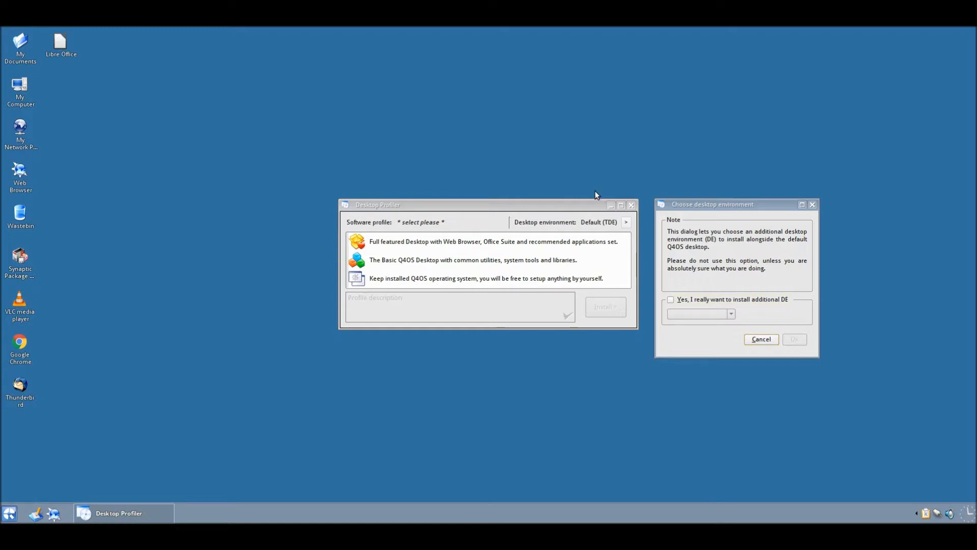
left_click(761, 339)
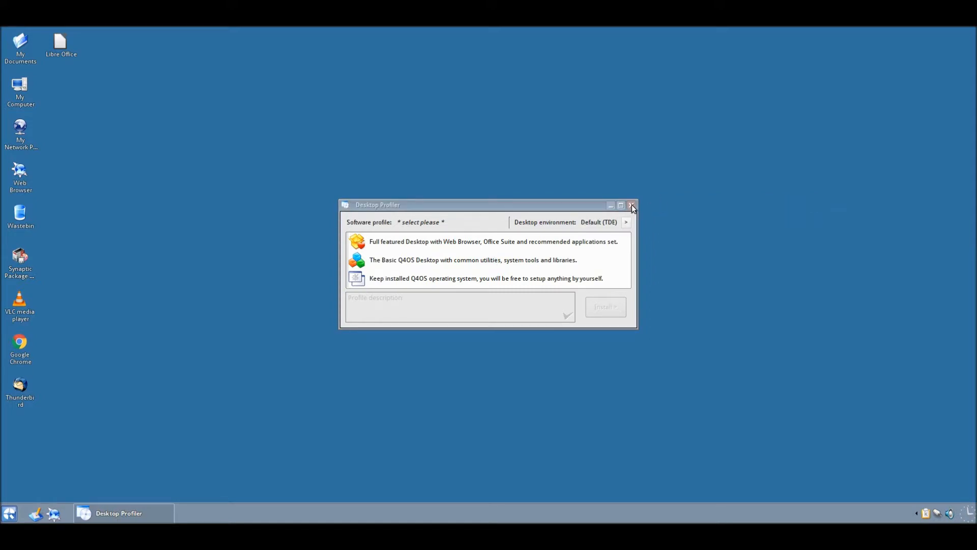
left_click(632, 205)
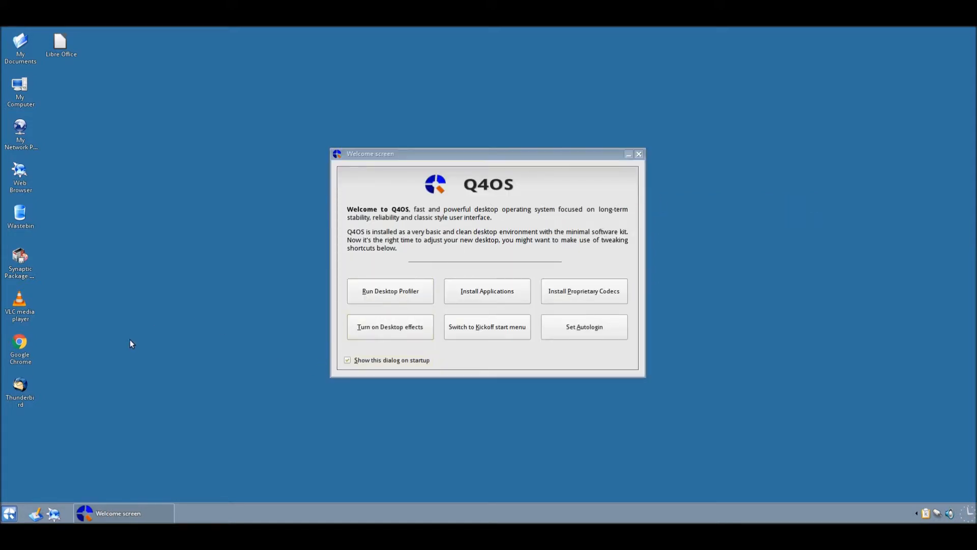
mouse_move(137, 384)
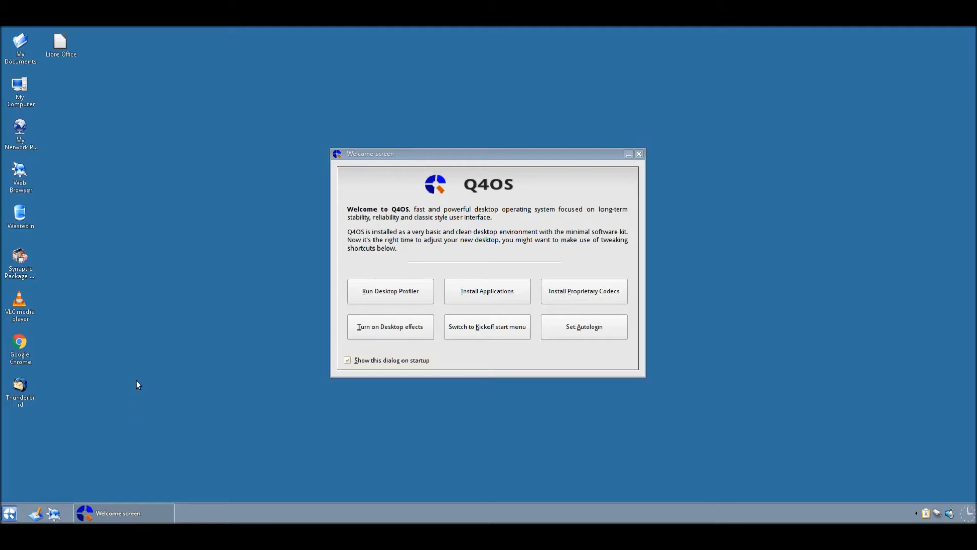
mouse_move(134, 360)
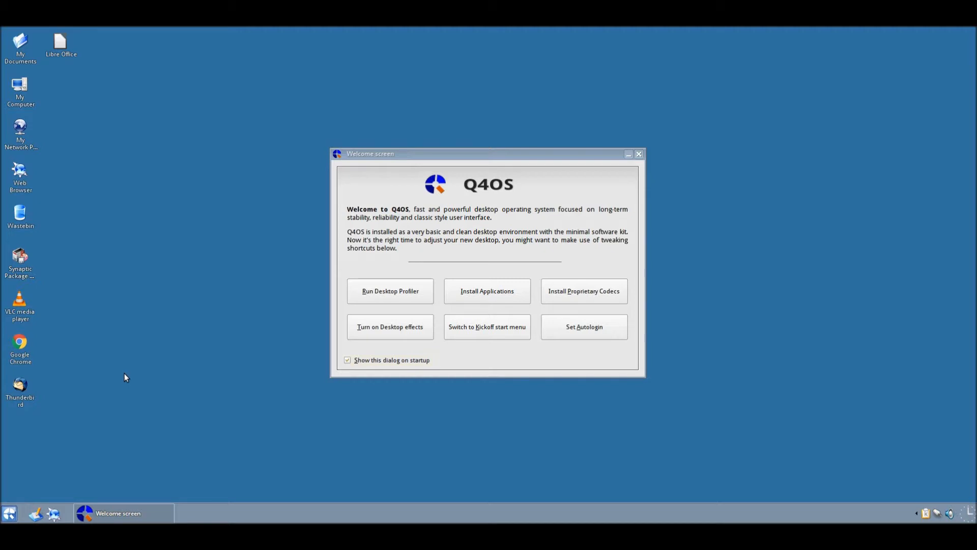
mouse_move(167, 288)
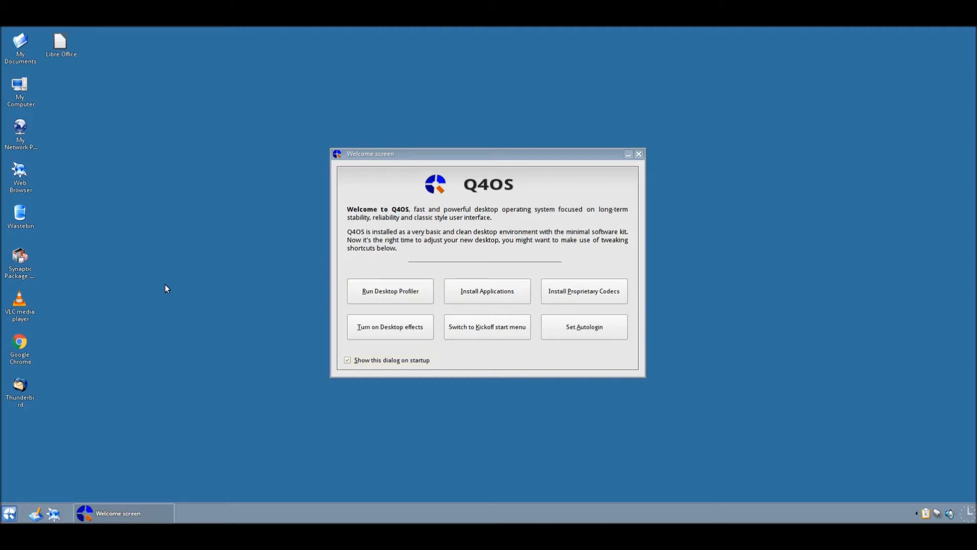
mouse_move(127, 286)
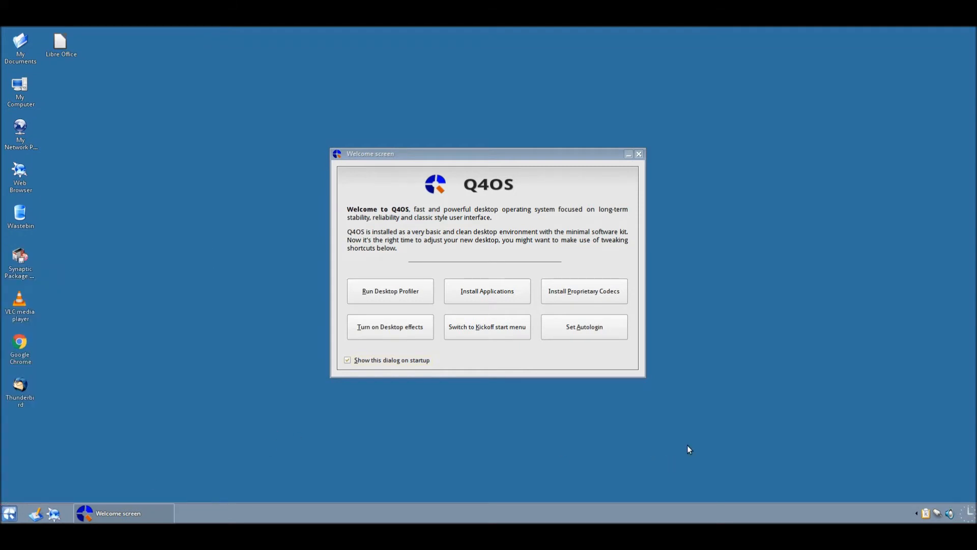
mouse_move(705, 373)
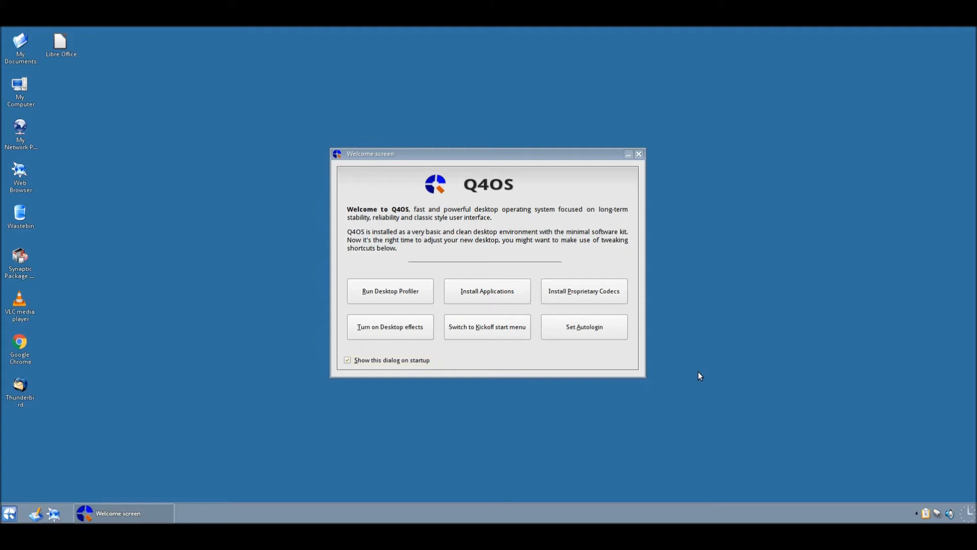
mouse_move(689, 399)
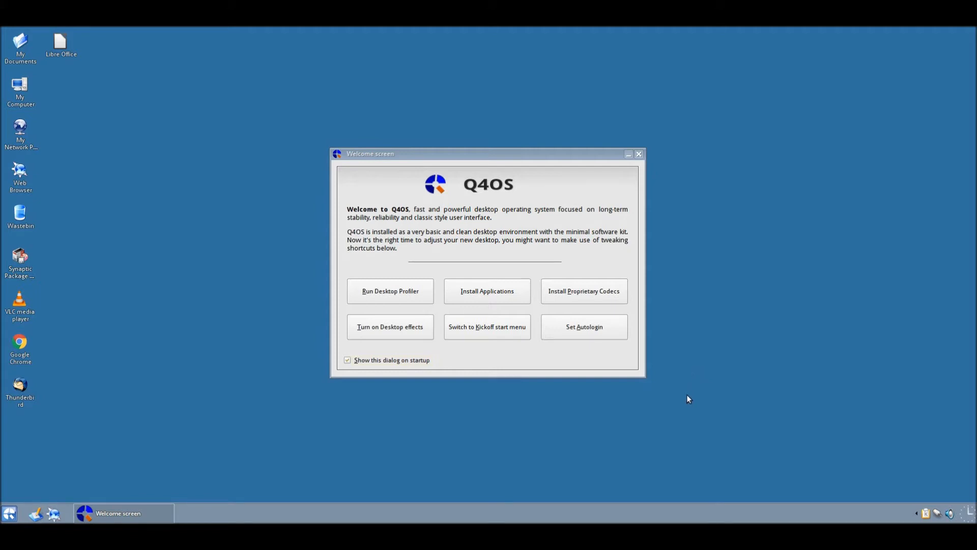
mouse_move(672, 393)
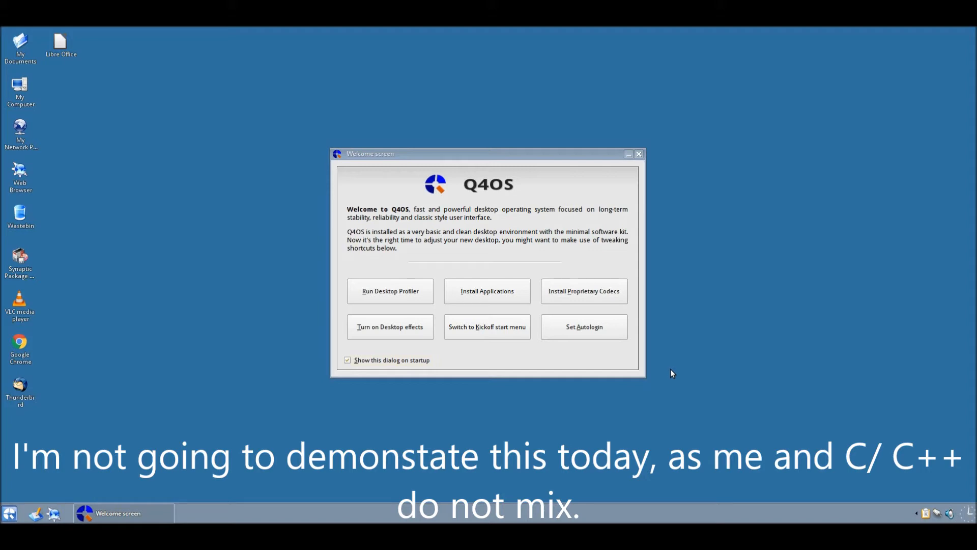
mouse_move(643, 129)
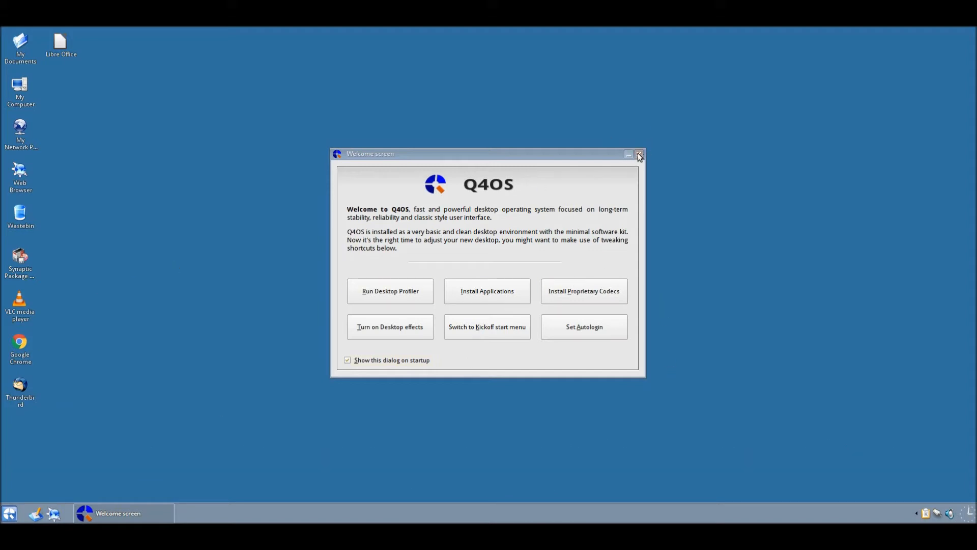
mouse_move(639, 156)
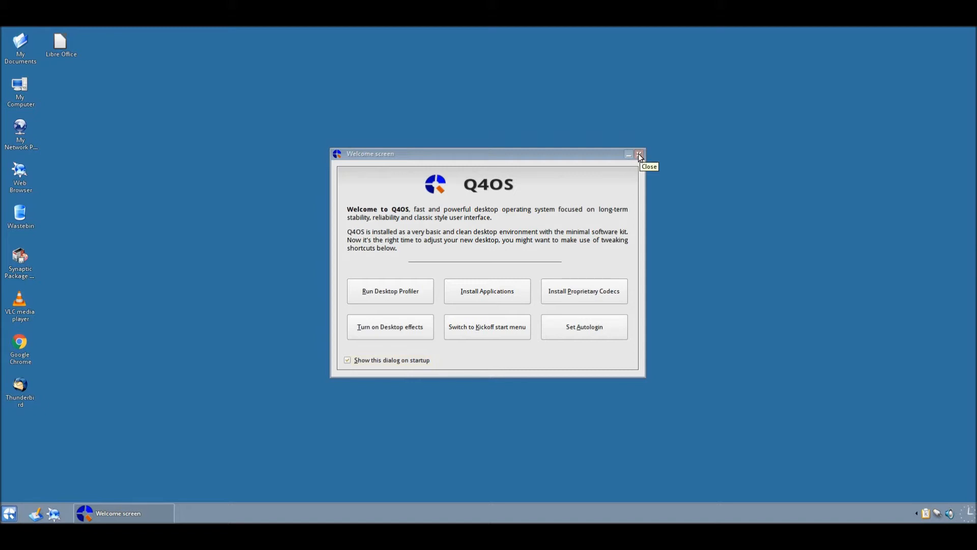
mouse_move(639, 157)
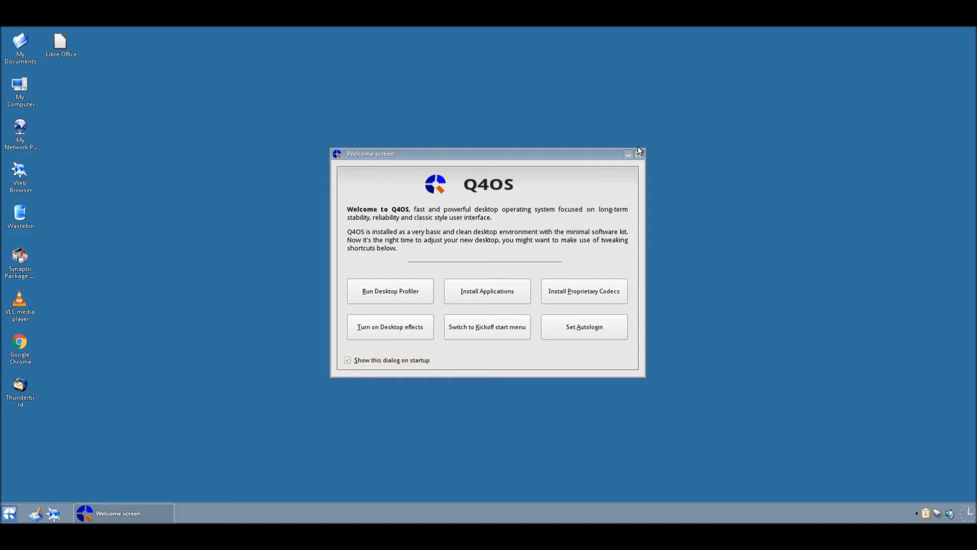
mouse_move(644, 166)
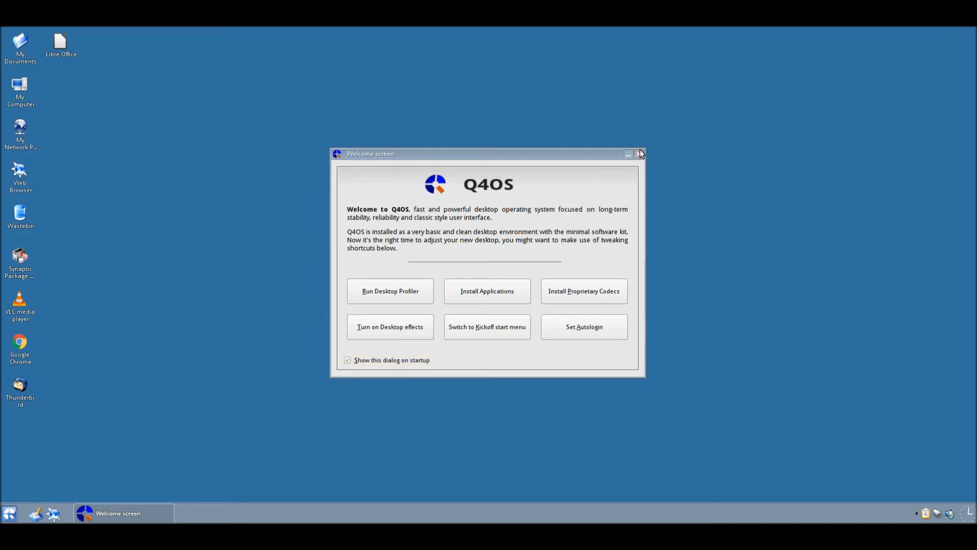
- Close the welcome screen and open the Documents Folder via My Computer in Konqueror
left_click(641, 154)
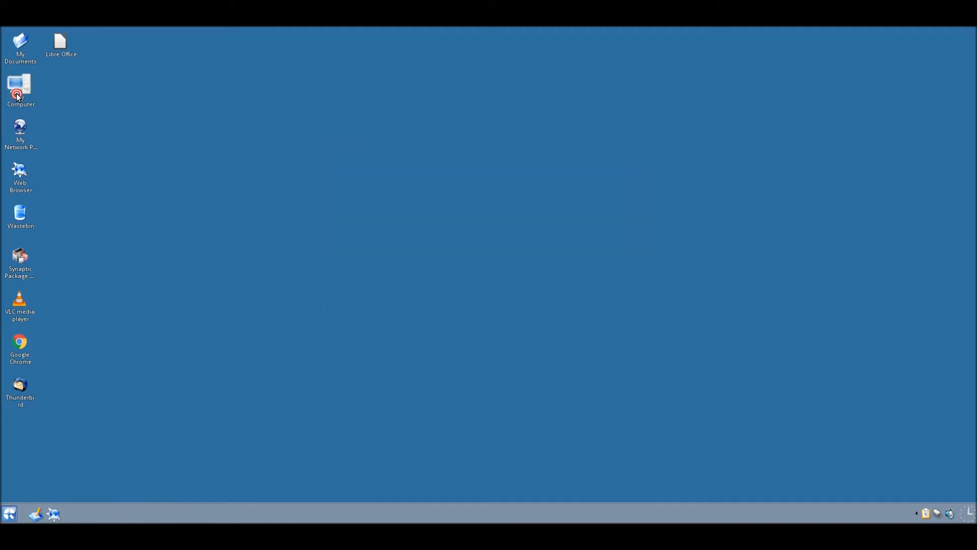
double_click(20, 89)
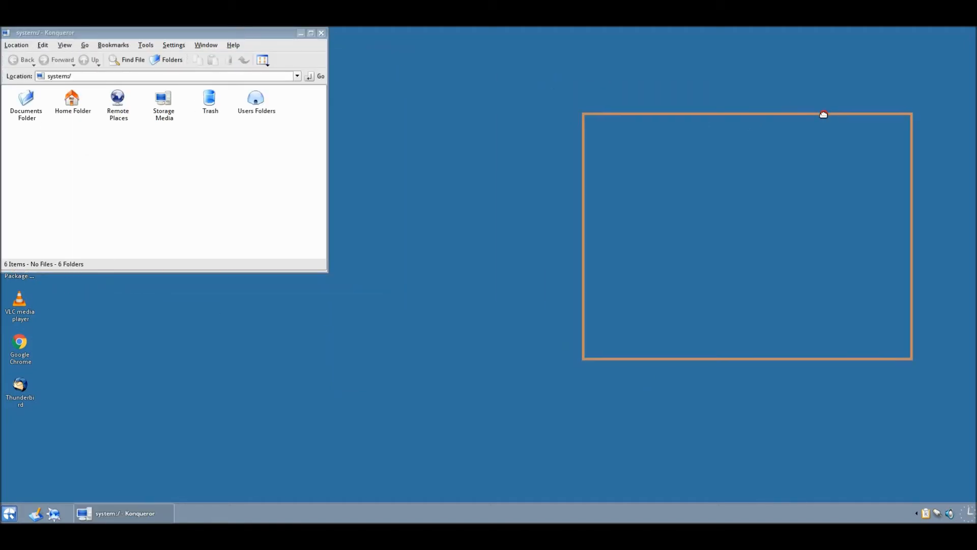
left_click_drag(44, 33, 627, 118)
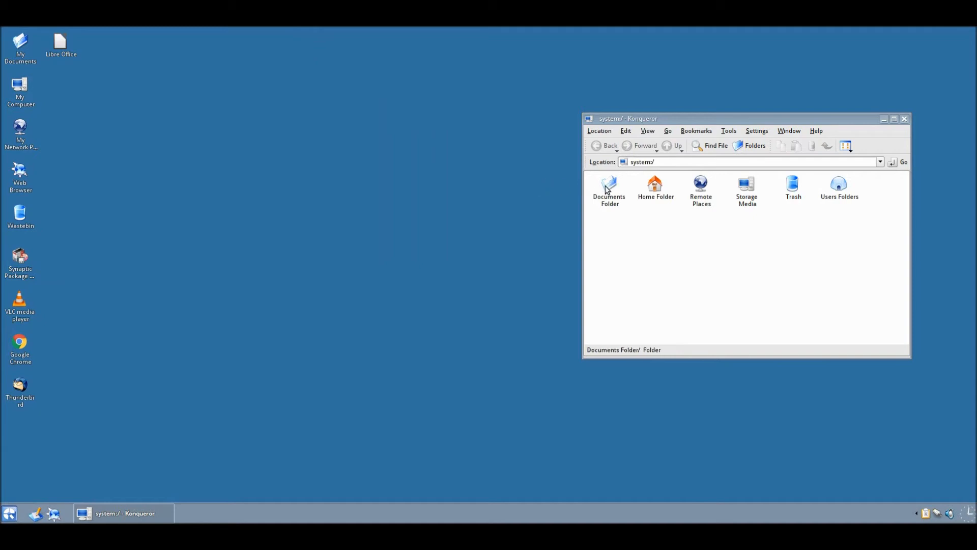
double_click(608, 187)
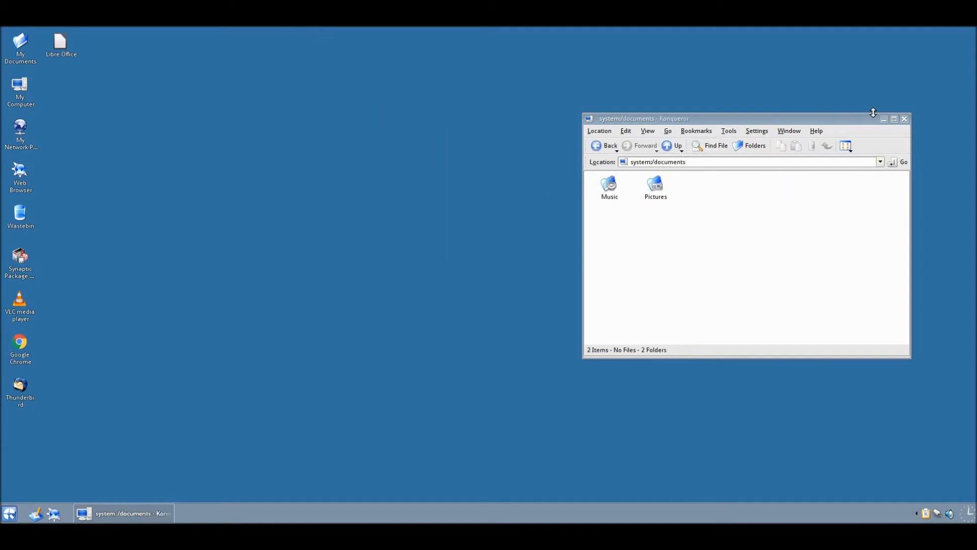
- Close Konqueror, then briefly open and close Google Chrome
left_click(904, 119)
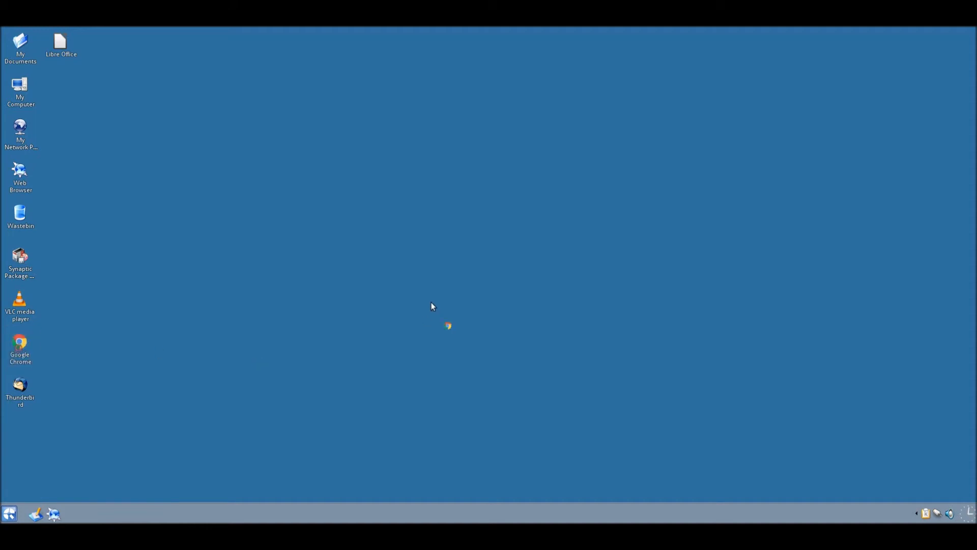
double_click(20, 343)
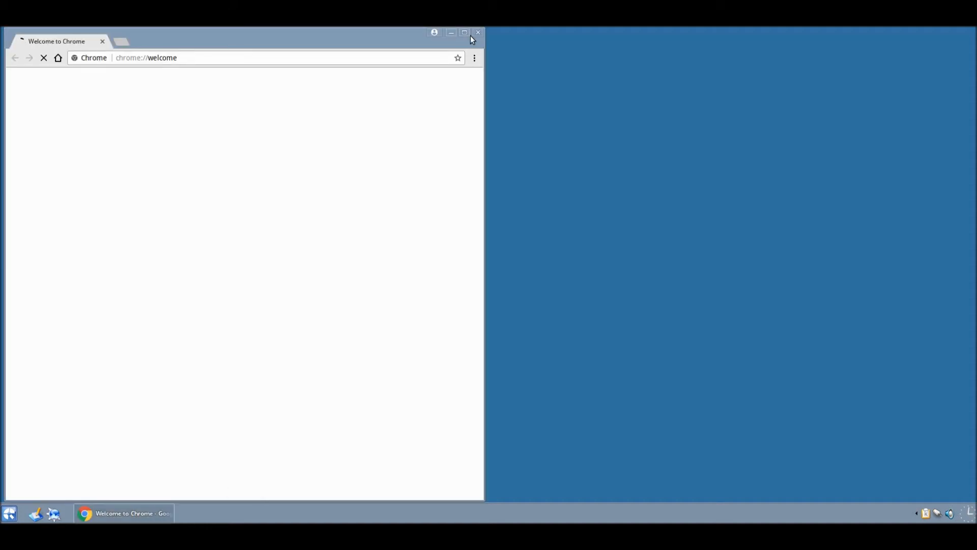
left_click(477, 32)
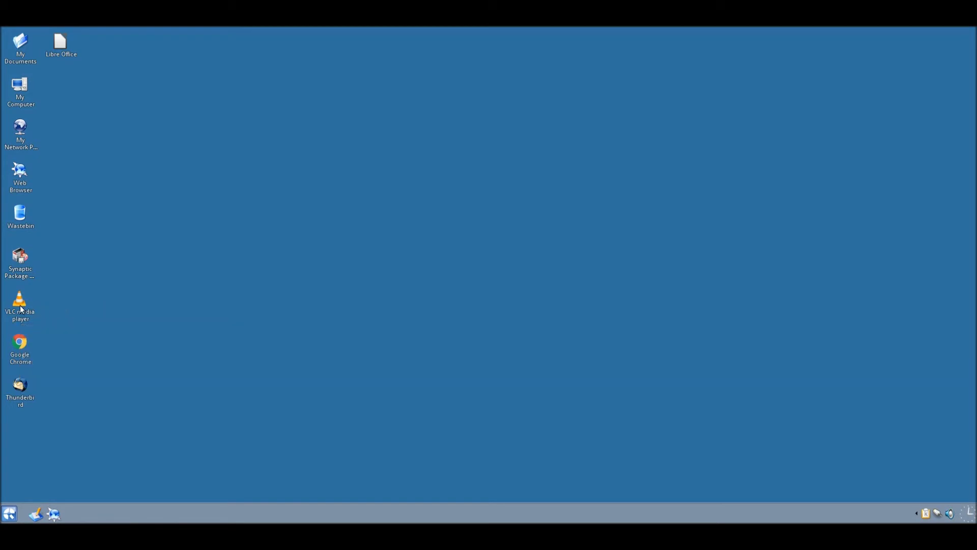
- Launch VLC from its desktop icon, accept the network access policy, and close it
double_click(20, 302)
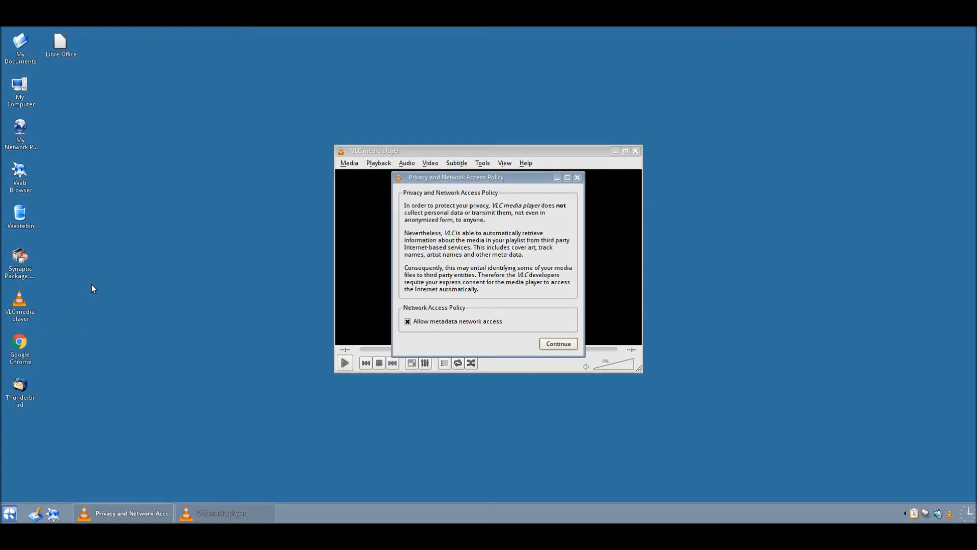
left_click(558, 344)
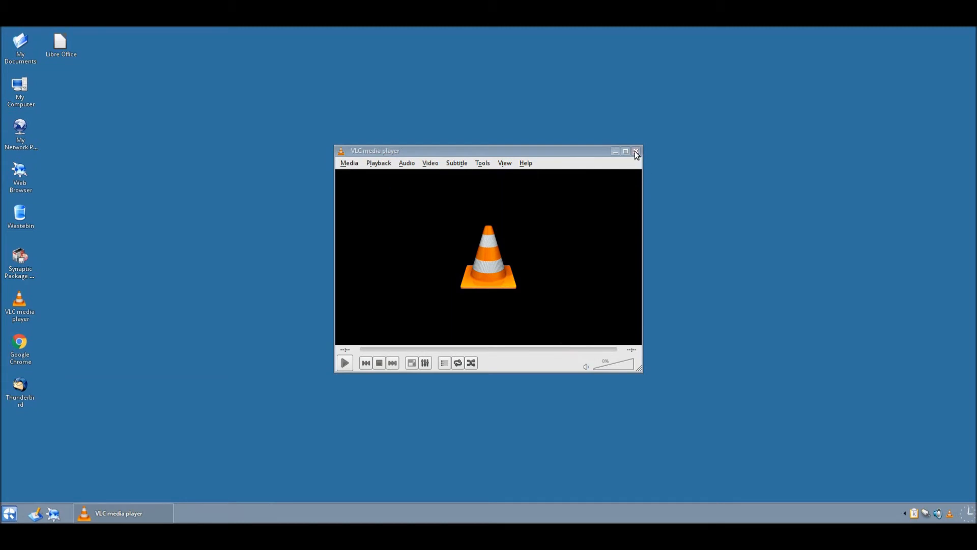
left_click(637, 152)
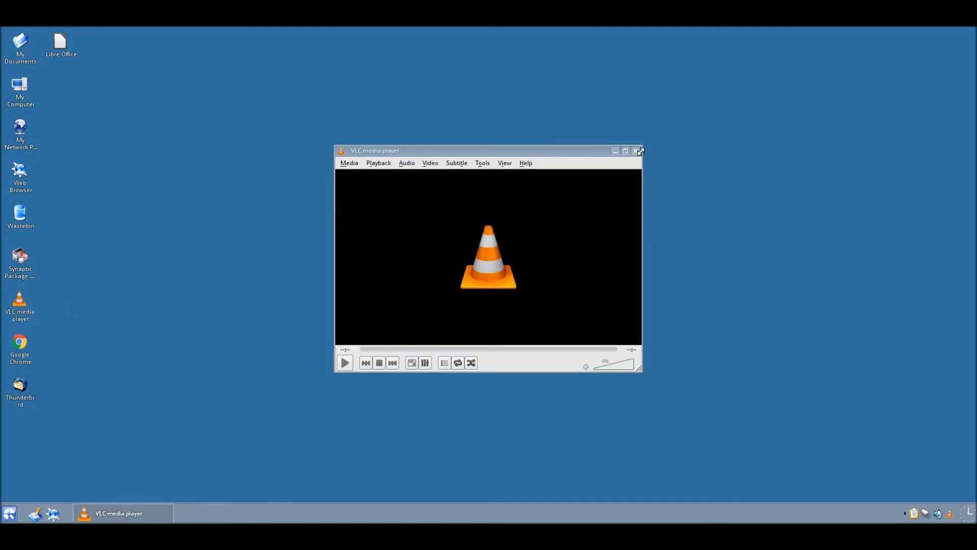
left_click(636, 151)
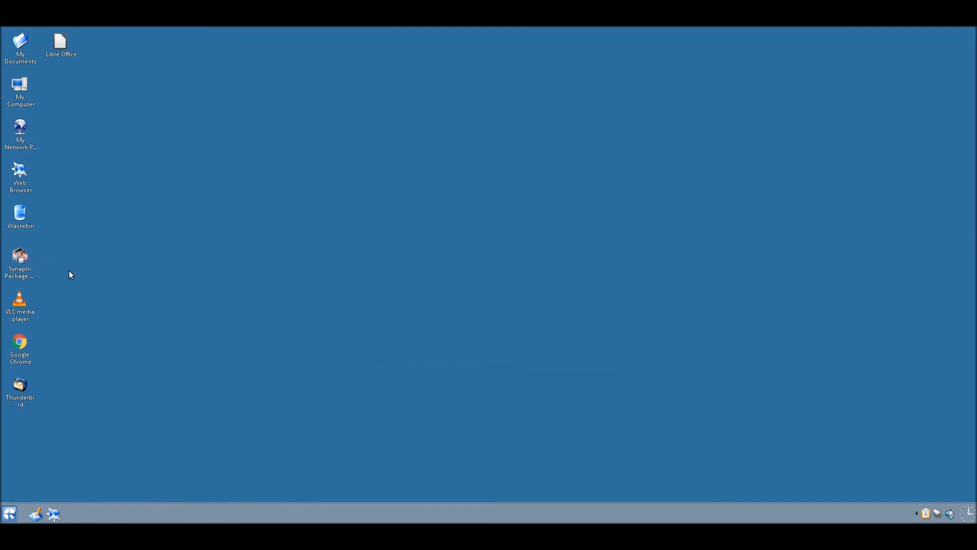
mouse_move(50, 255)
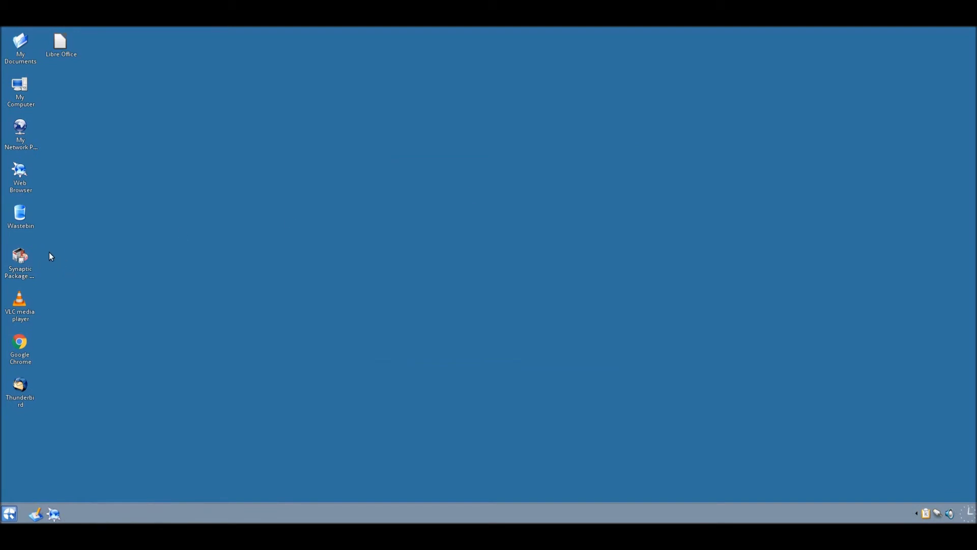
mouse_move(22, 322)
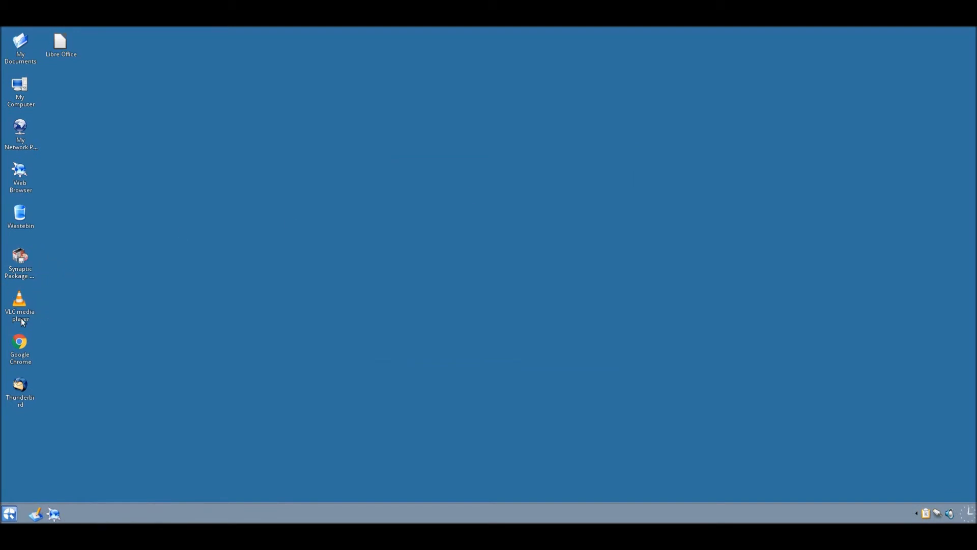
mouse_move(8, 513)
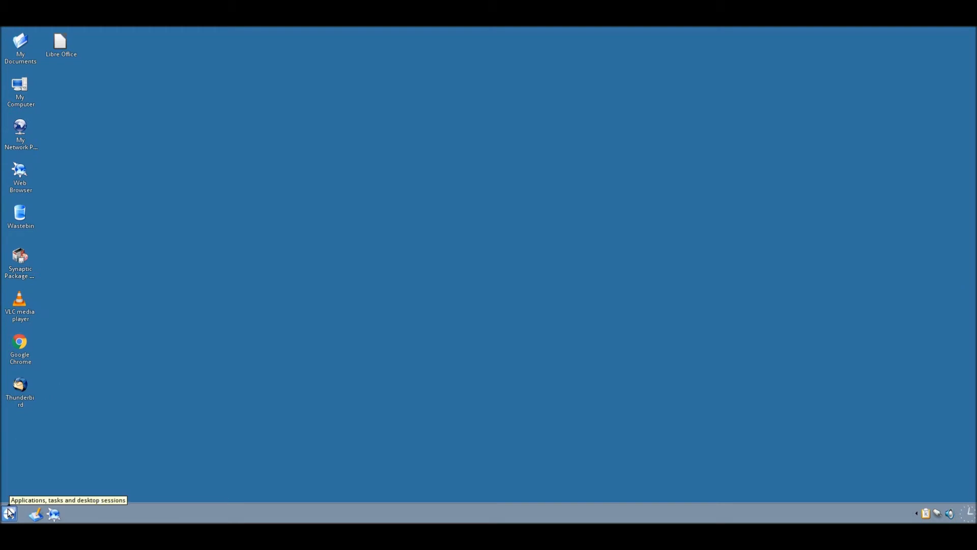
- Browse Programs in the start menu, then choose Turn Off to show End Session
left_click(9, 513)
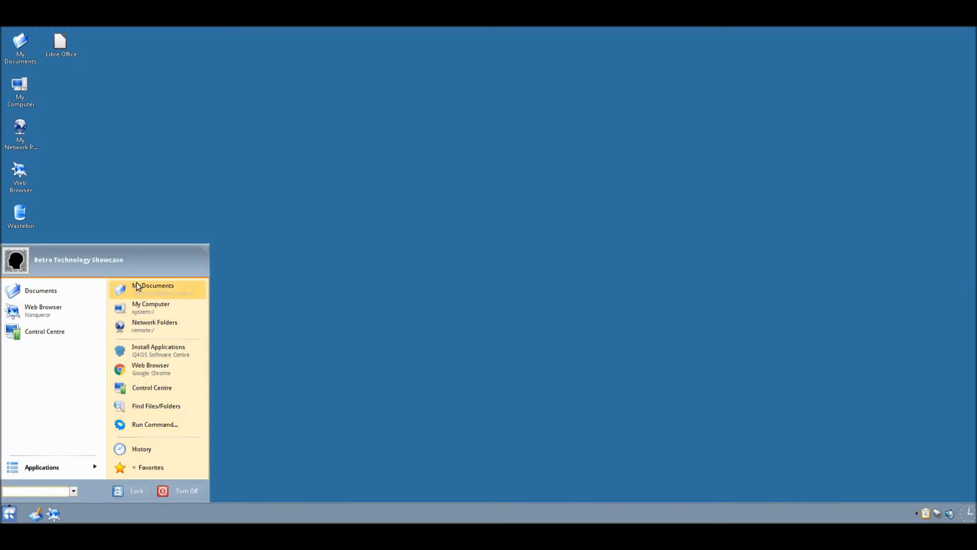
mouse_move(131, 449)
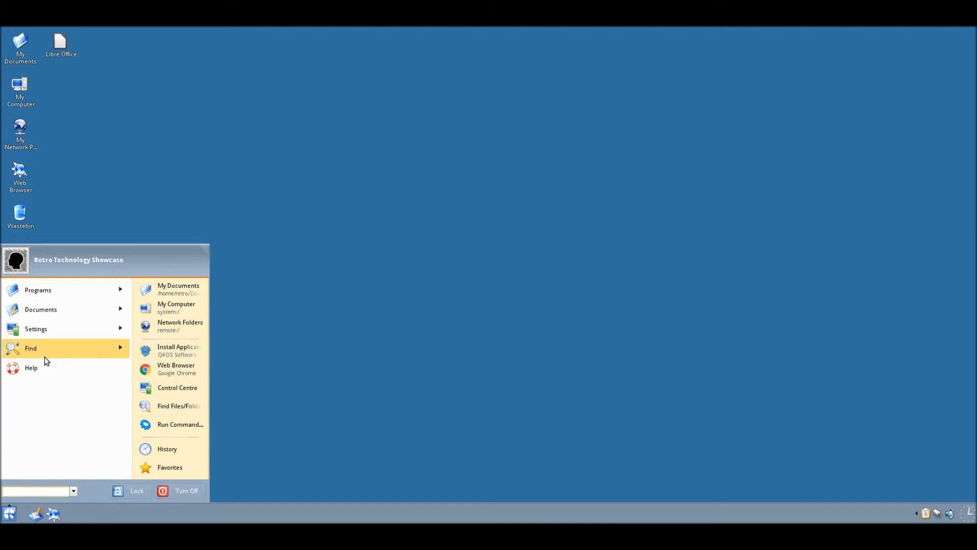
left_click(37, 290)
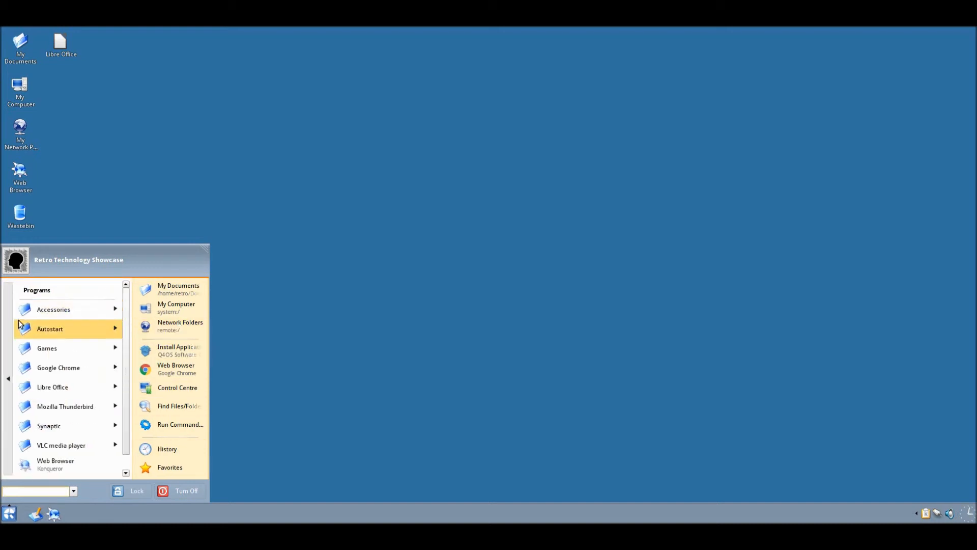
left_click(9, 513)
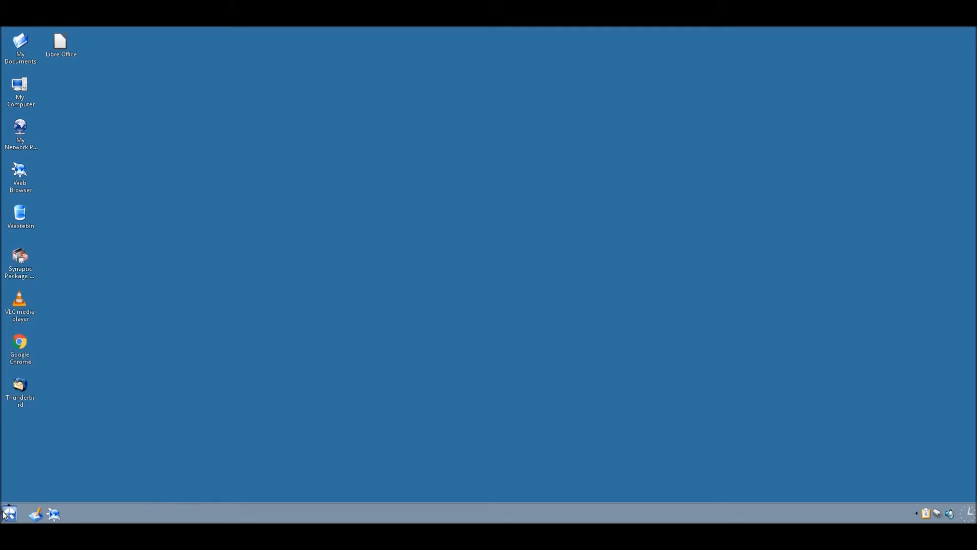
mouse_move(241, 183)
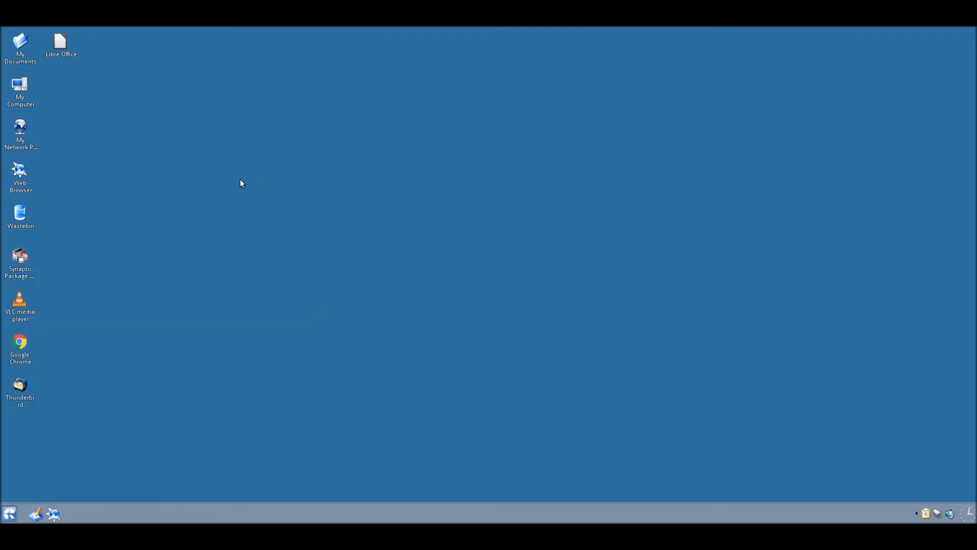
mouse_move(249, 202)
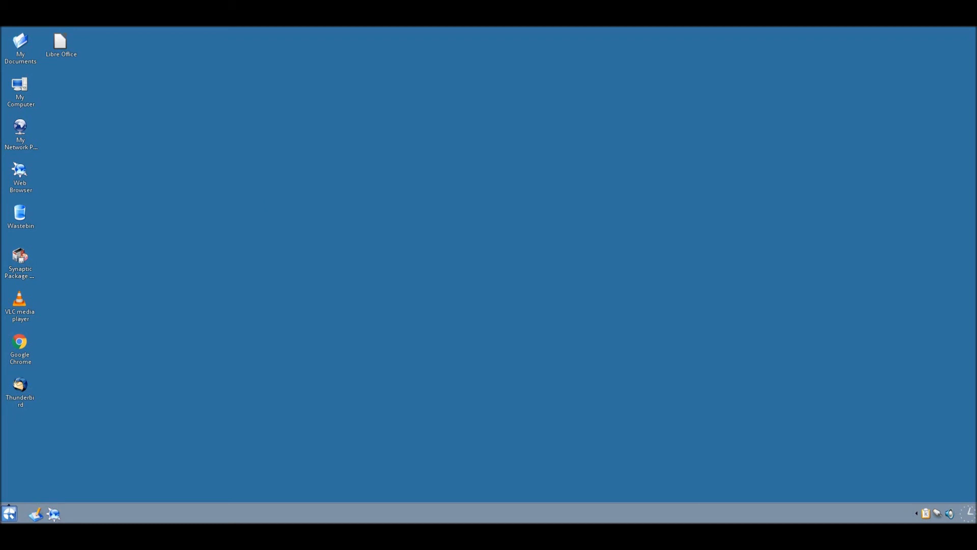
left_click(8, 513)
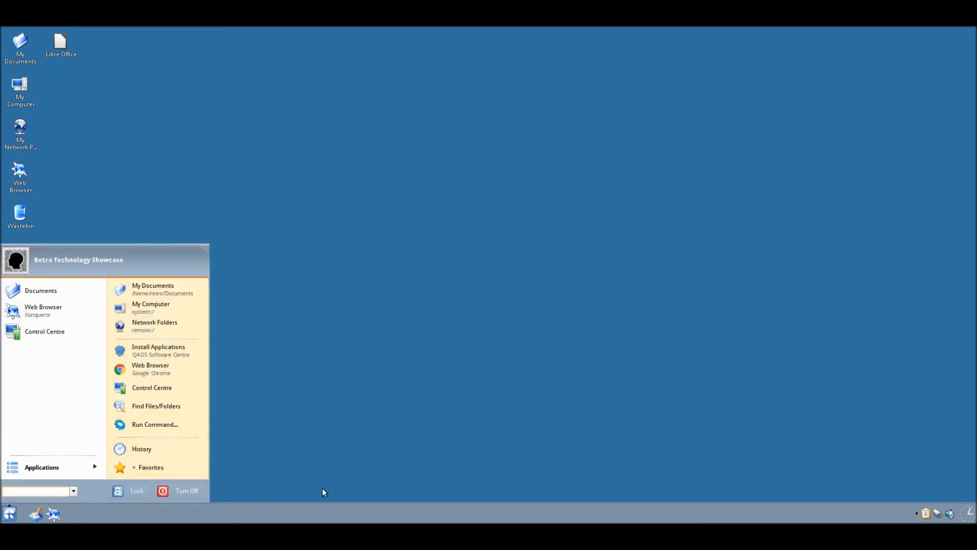
left_click(186, 492)
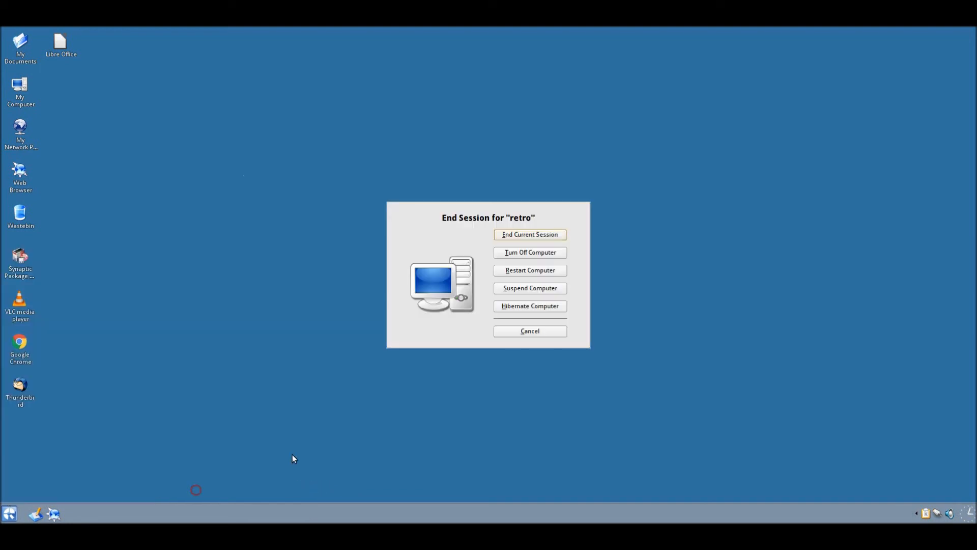